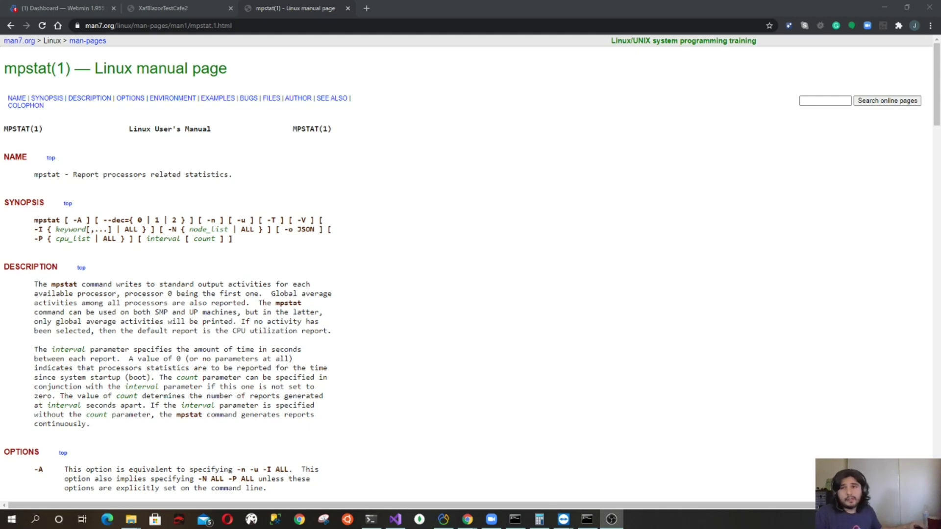
Switch to the Webmin dashboard tab to see CPU, memory and disk gauges
click(57, 8)
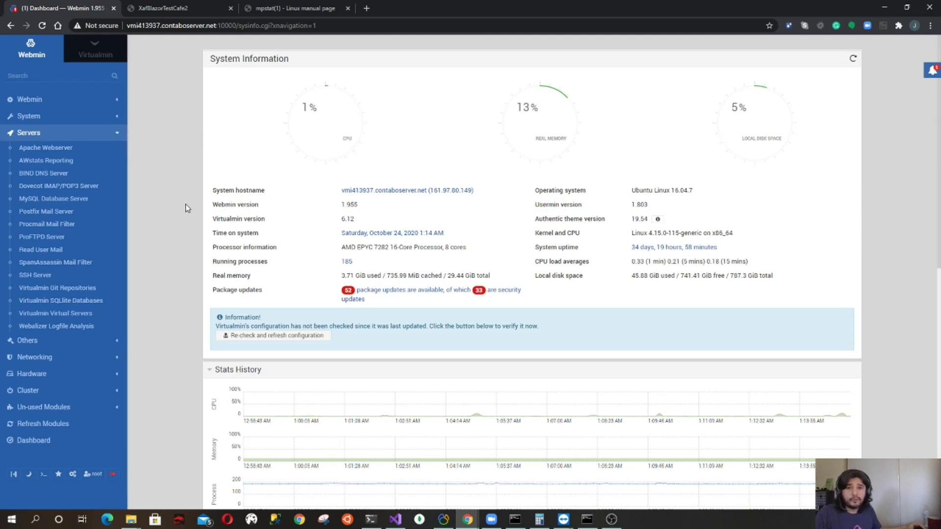
mouse_move(462, 200)
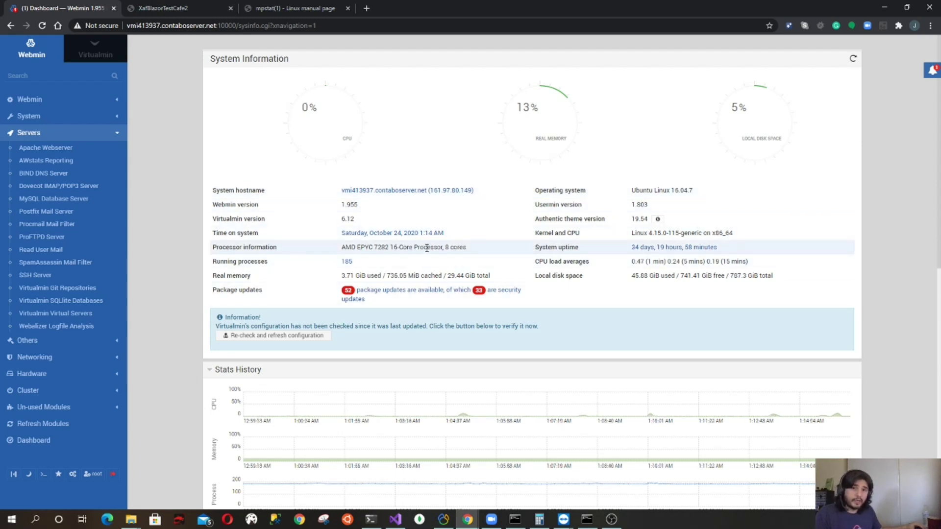
mouse_move(438, 209)
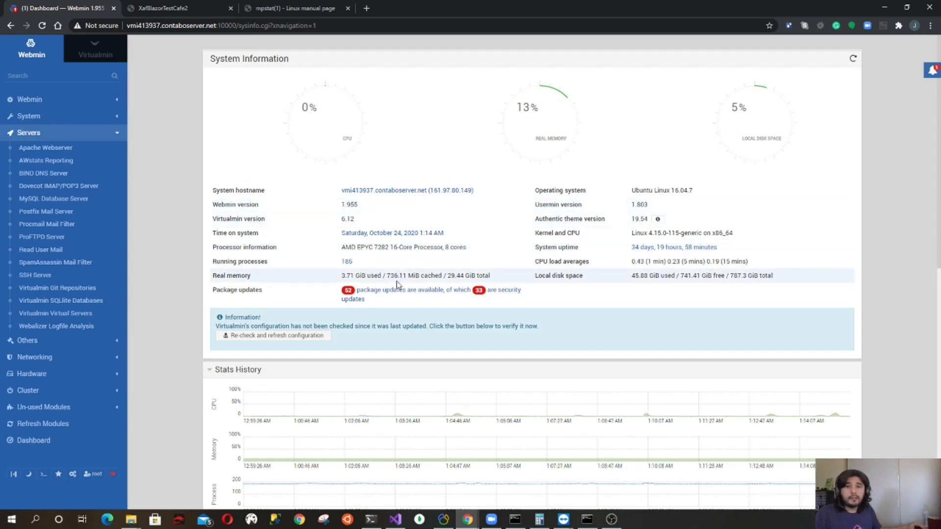
mouse_move(451, 278)
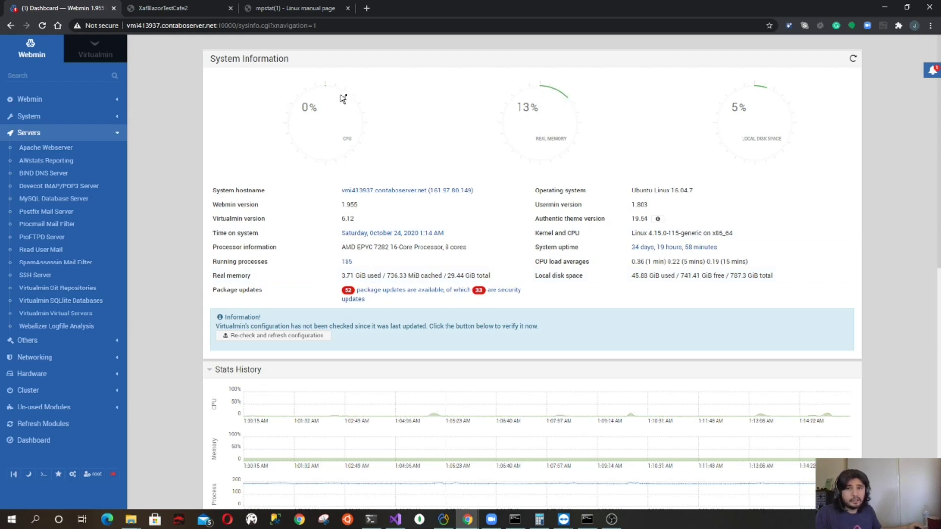
mouse_move(339, 106)
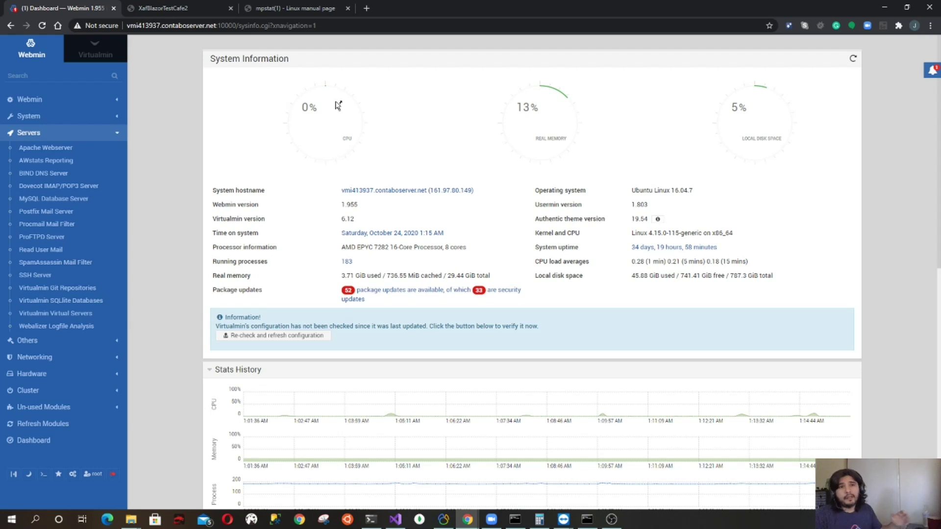
mouse_move(773, 91)
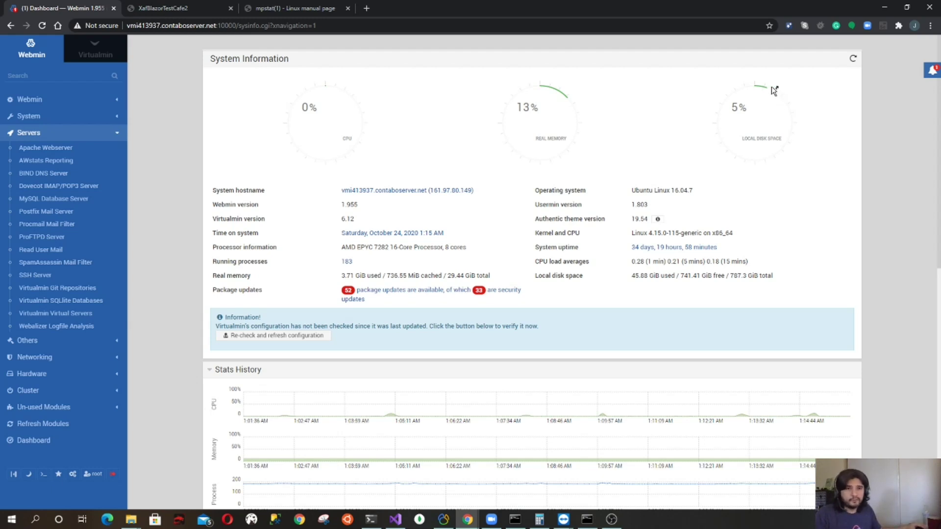
mouse_move(798, 115)
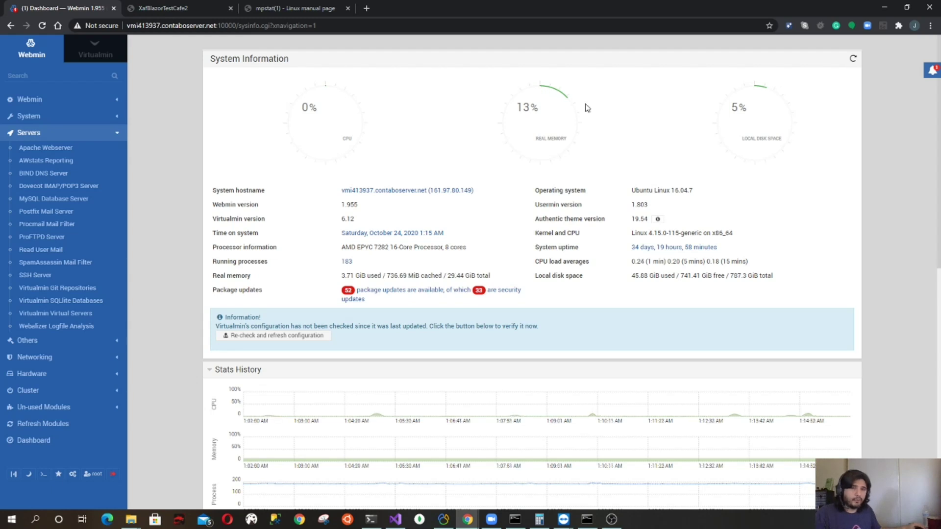
mouse_move(585, 109)
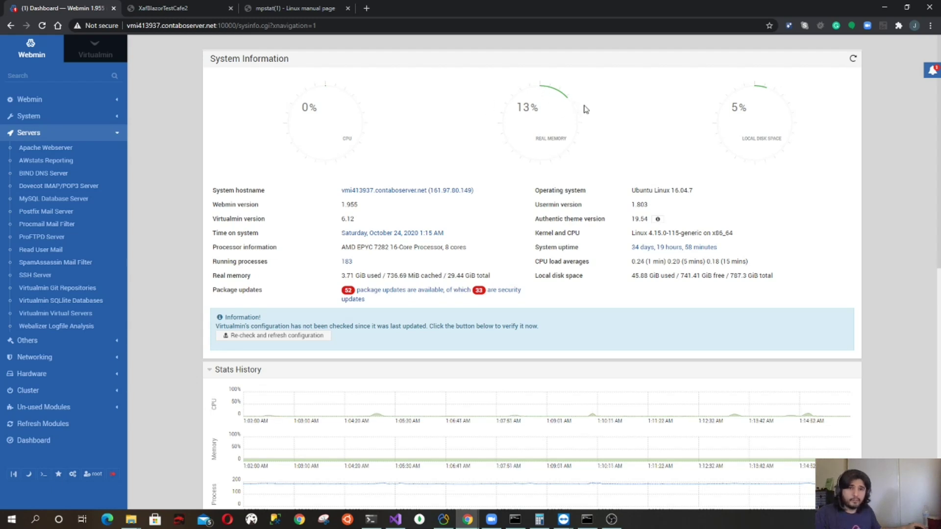
mouse_move(369, 125)
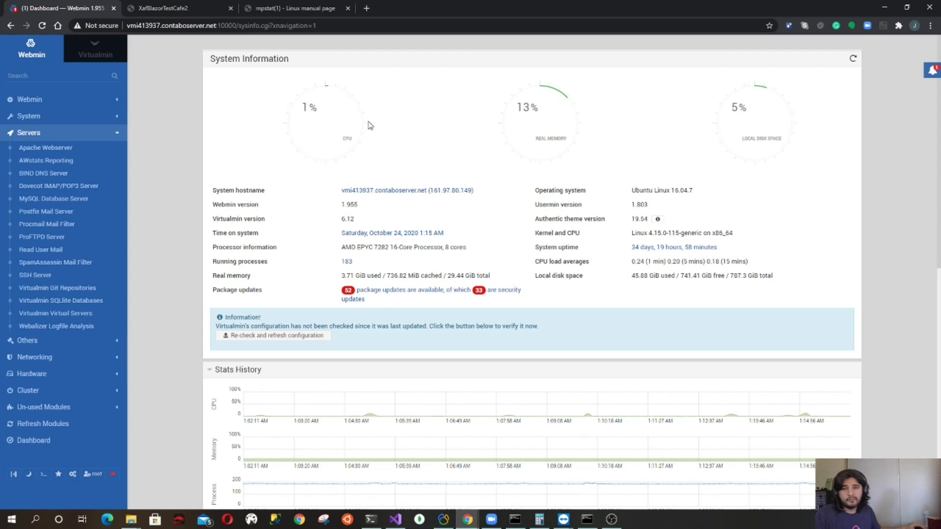
mouse_move(344, 106)
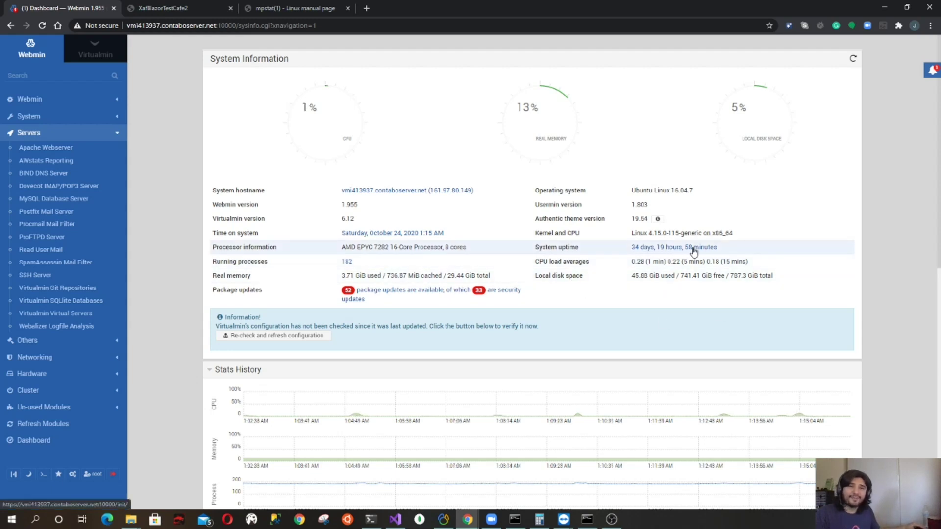
mouse_move(289, 254)
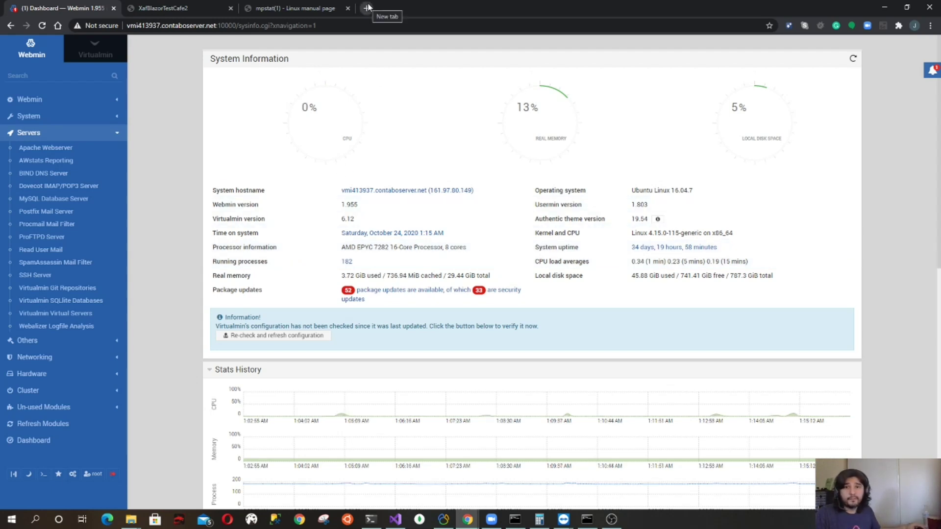
In a new tab, show Contabo's VPS L SSD plan: 8 cores, 30 GB RAM, €14.99 monthly
click(366, 8)
text(contabo.com)
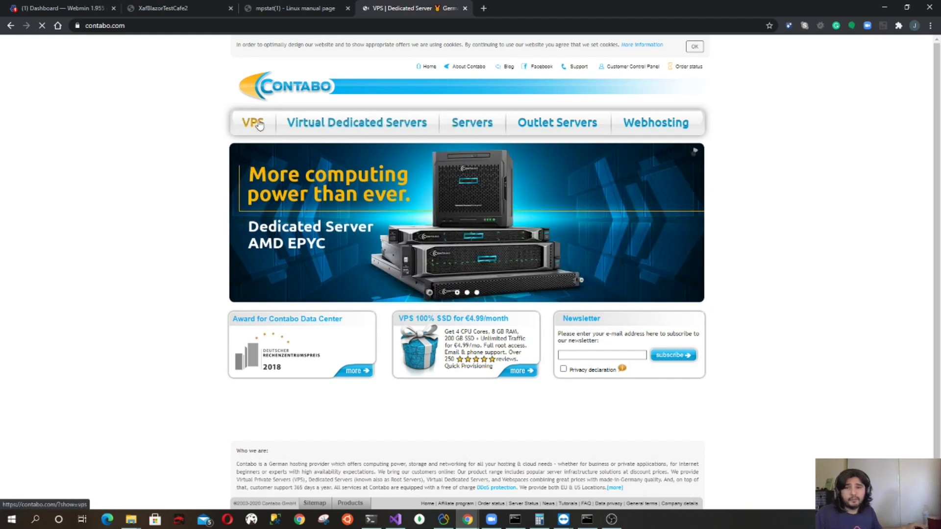
click(253, 123)
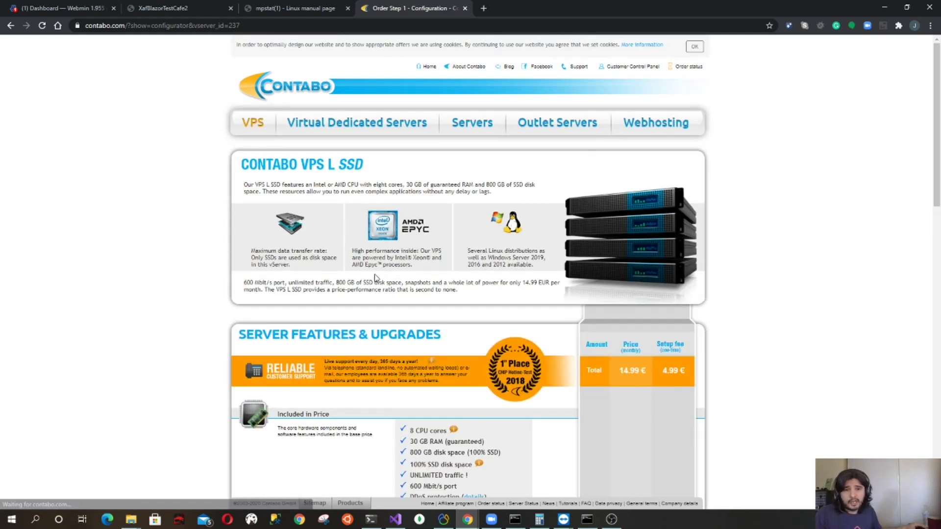
scroll(down, 3)
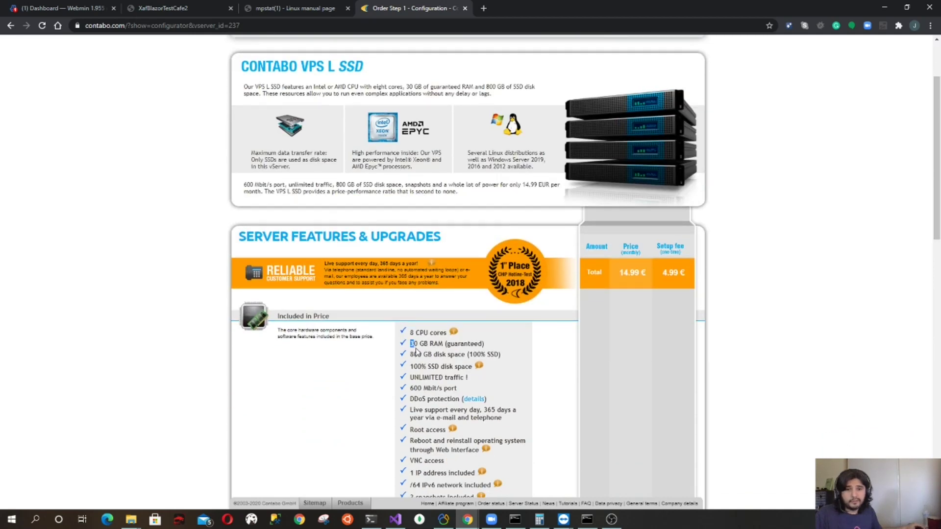
scroll(down, 3)
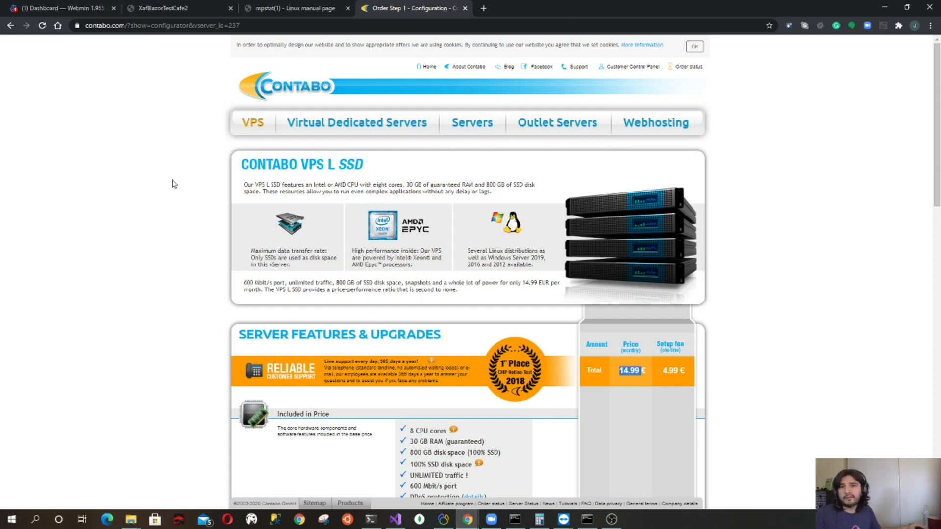
mouse_move(174, 185)
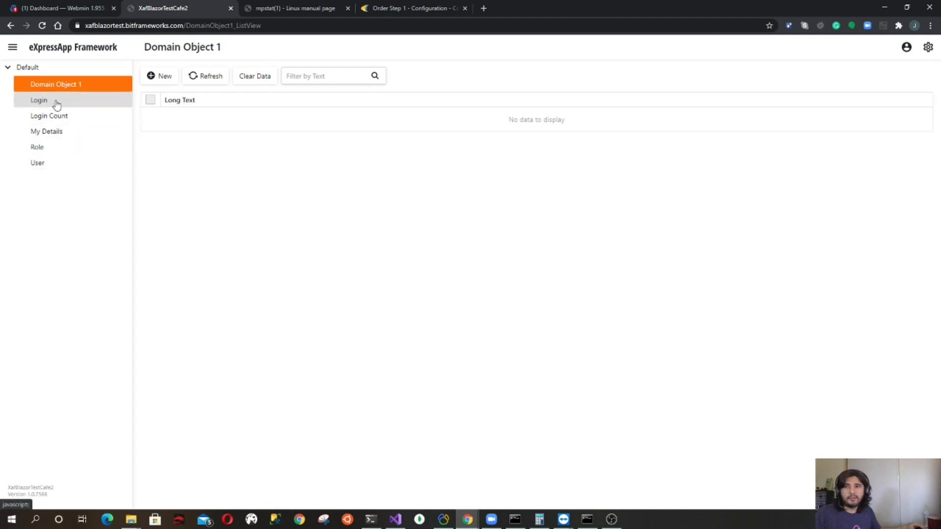
mouse_move(102, 90)
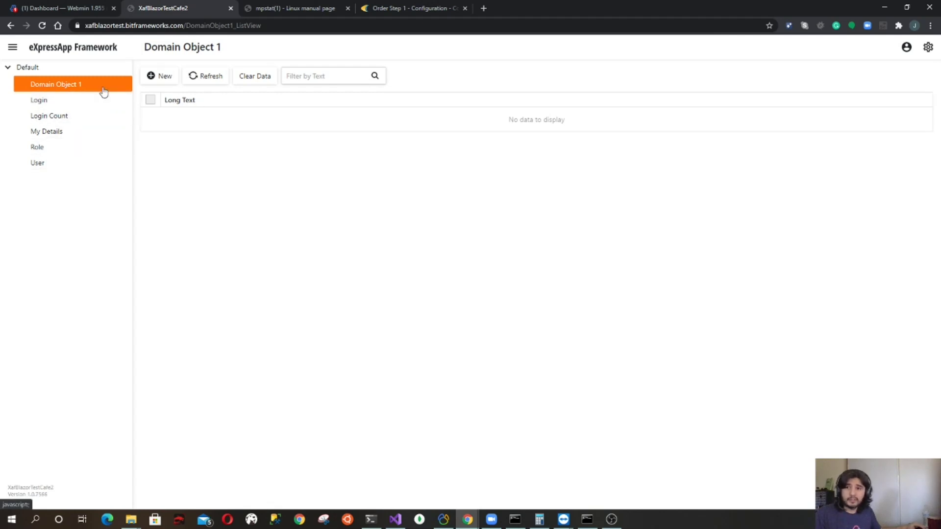
mouse_move(39, 100)
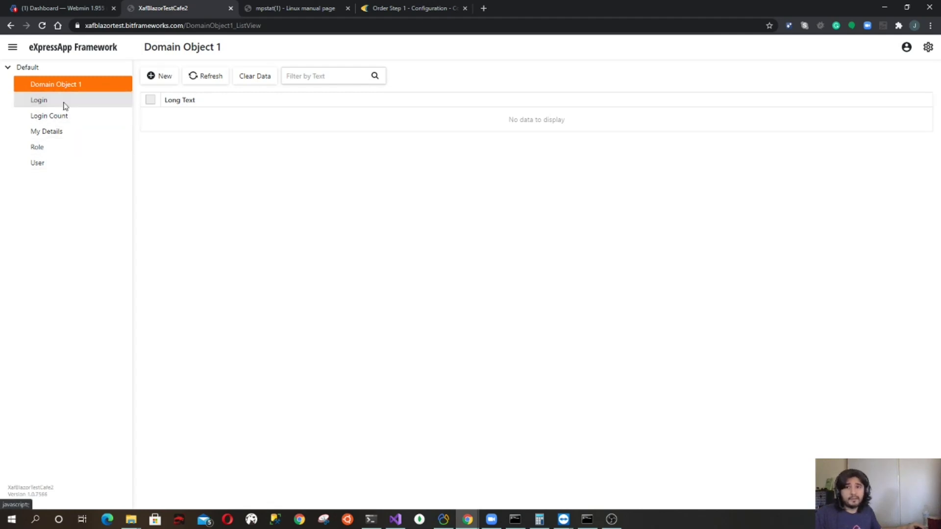
Expand Login in the XAF navigation and open the Login Count list showing 0
click(39, 100)
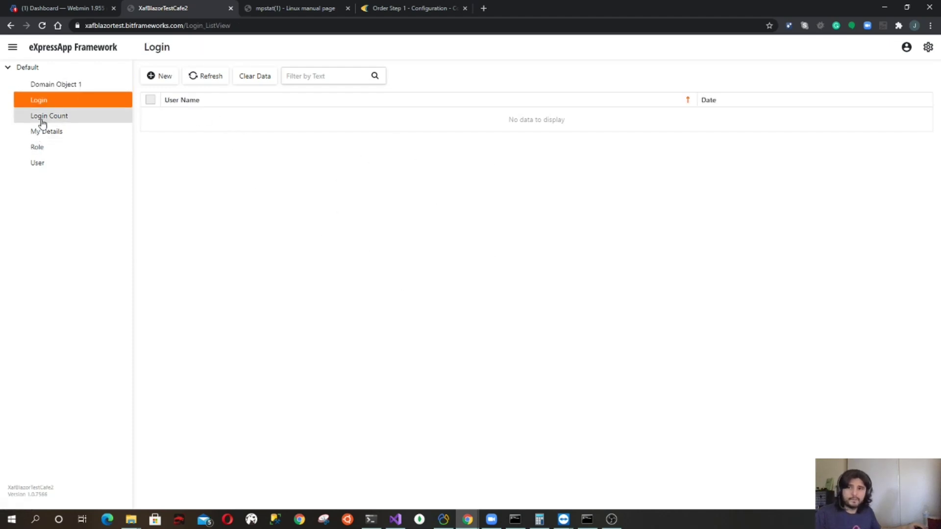
click(48, 115)
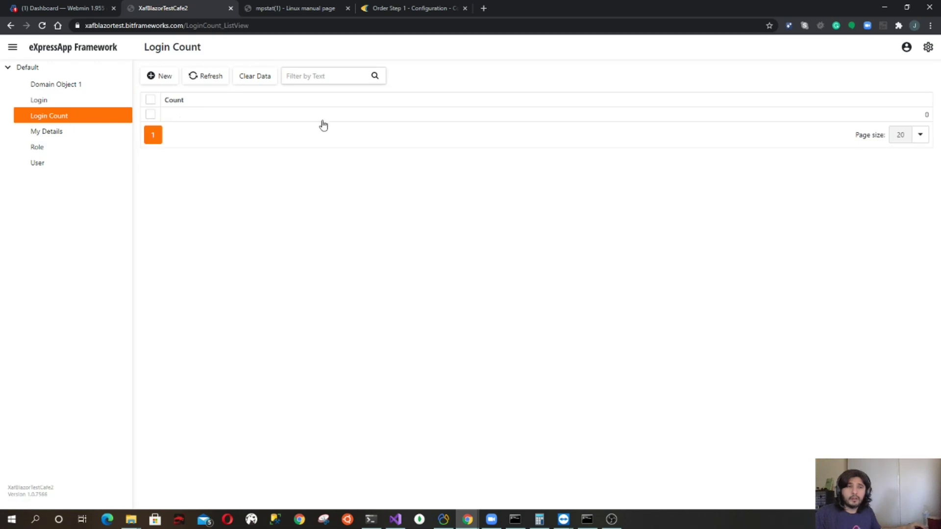
mouse_move(390, 129)
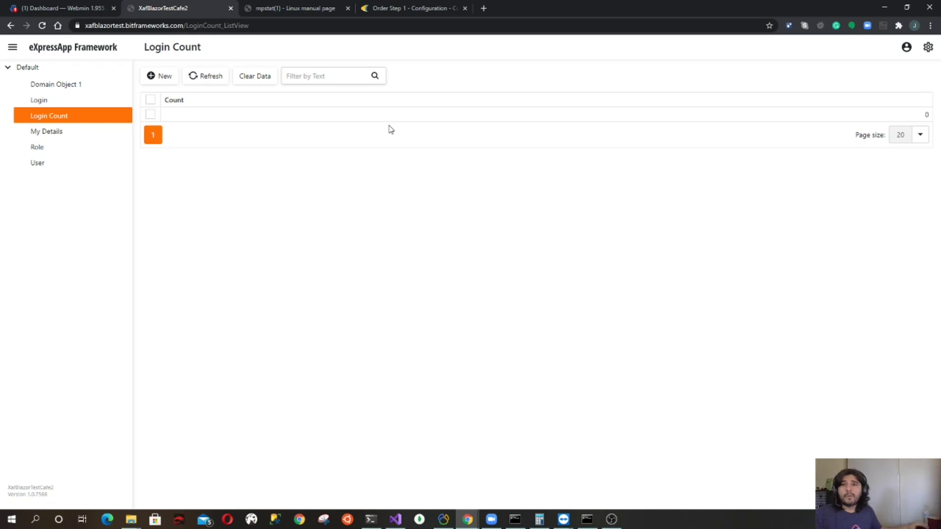
mouse_move(244, 125)
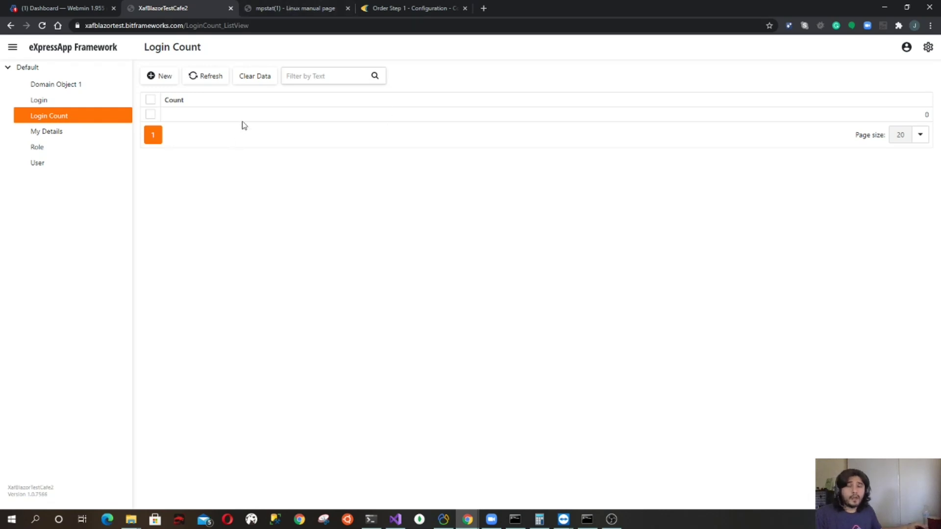
mouse_move(307, 191)
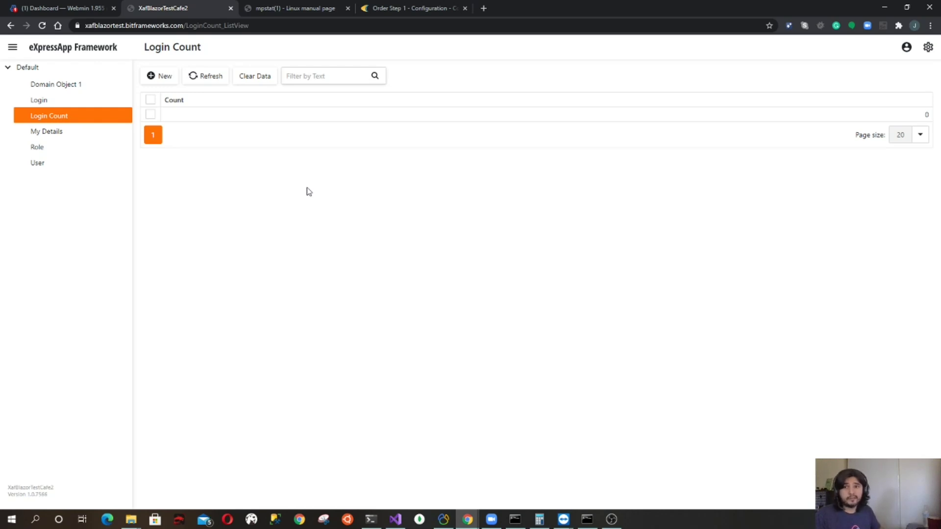
mouse_move(56, 84)
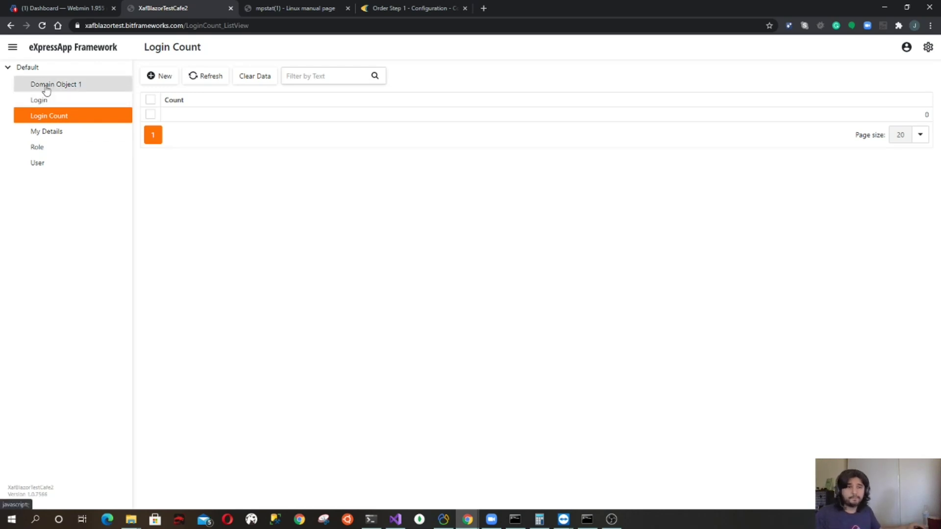
mouse_move(284, 238)
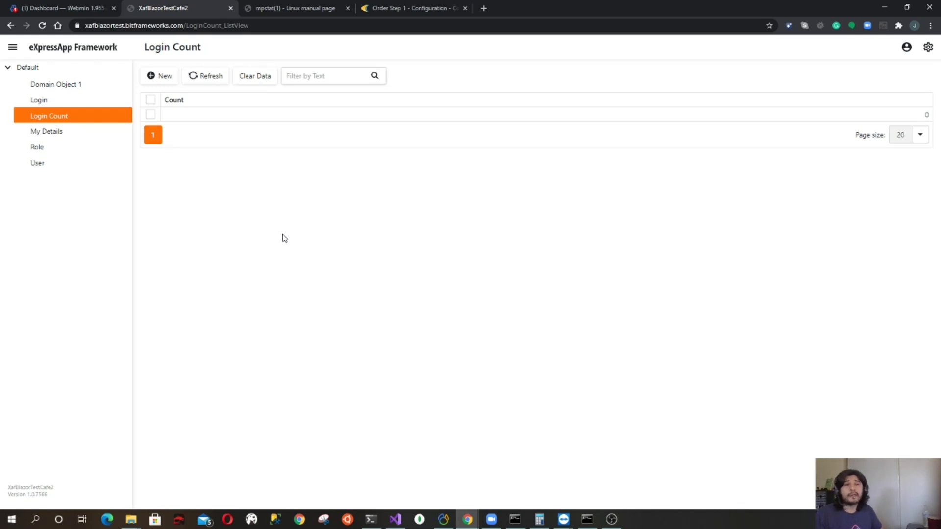
mouse_move(250, 151)
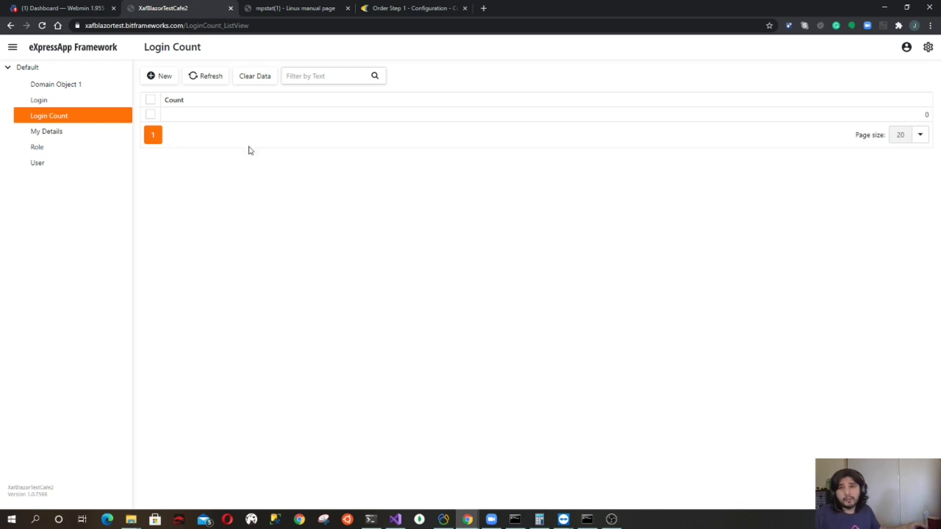
Switch to the mpstat(1) manual page and scroll through its synopsis and options
click(294, 8)
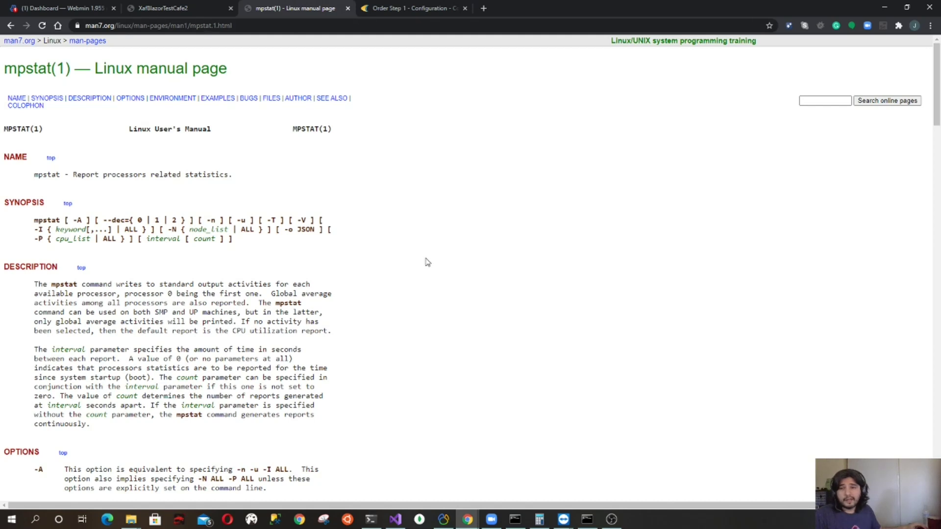
mouse_move(208, 250)
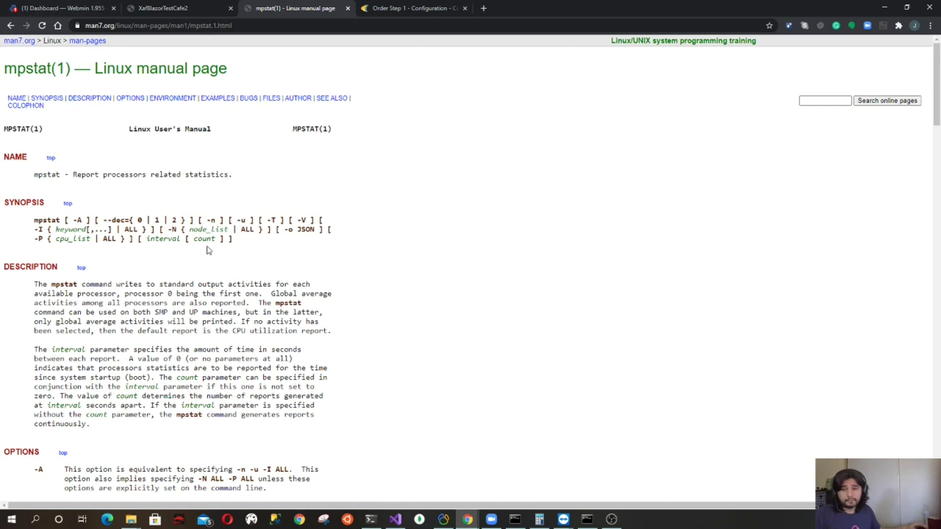
scroll(down, 3)
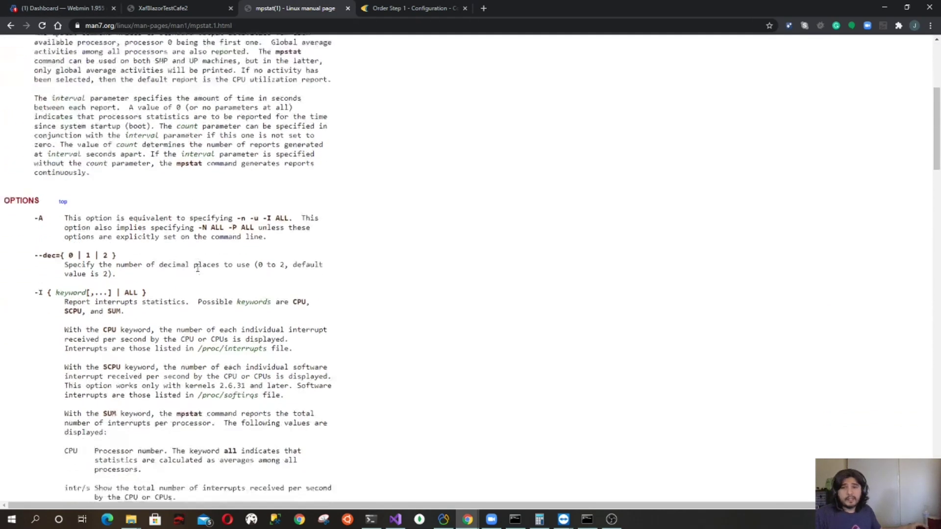
scroll(up, 3)
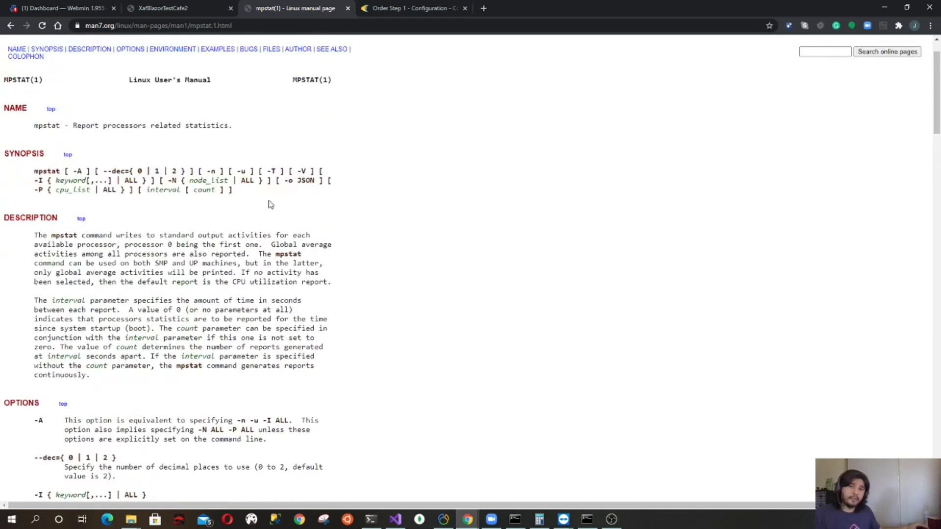
mouse_move(301, 209)
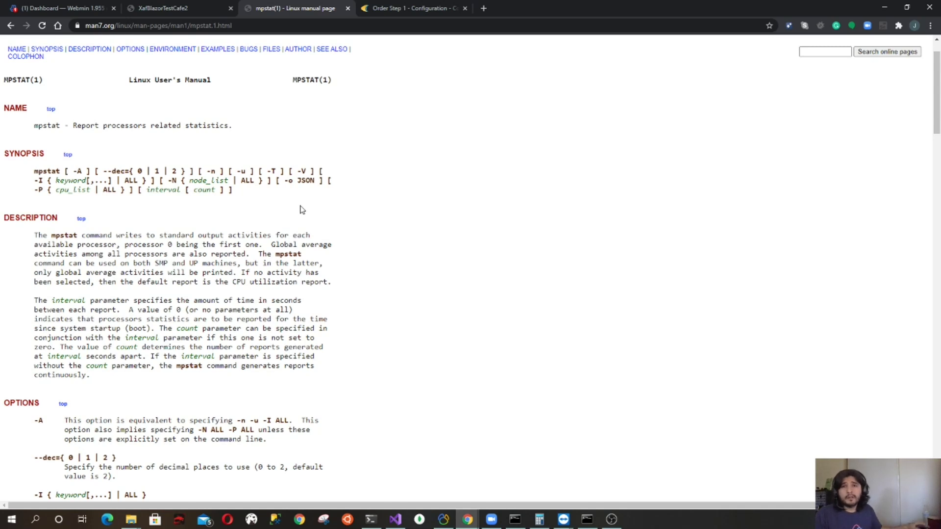
mouse_move(268, 230)
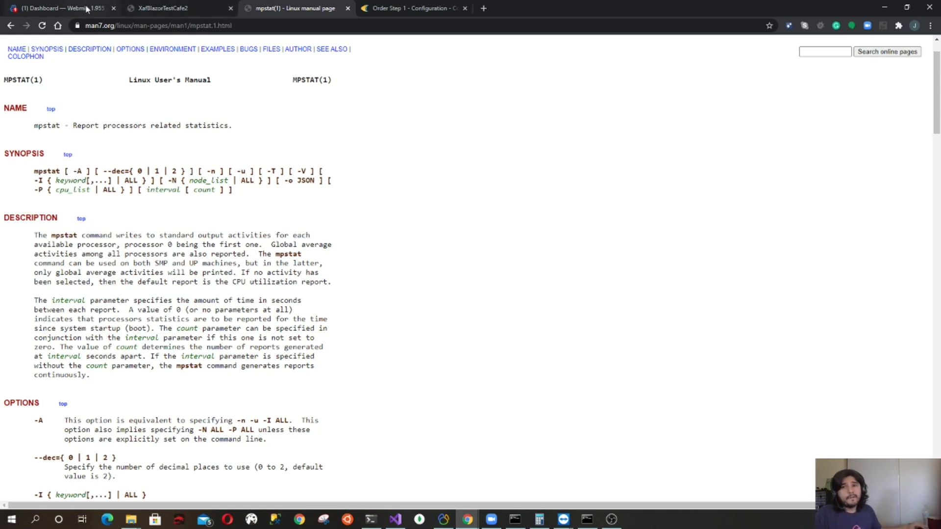
Glance at Webmin's CPU and memory stats, then clear the XAF app's Login Count data
click(54, 8)
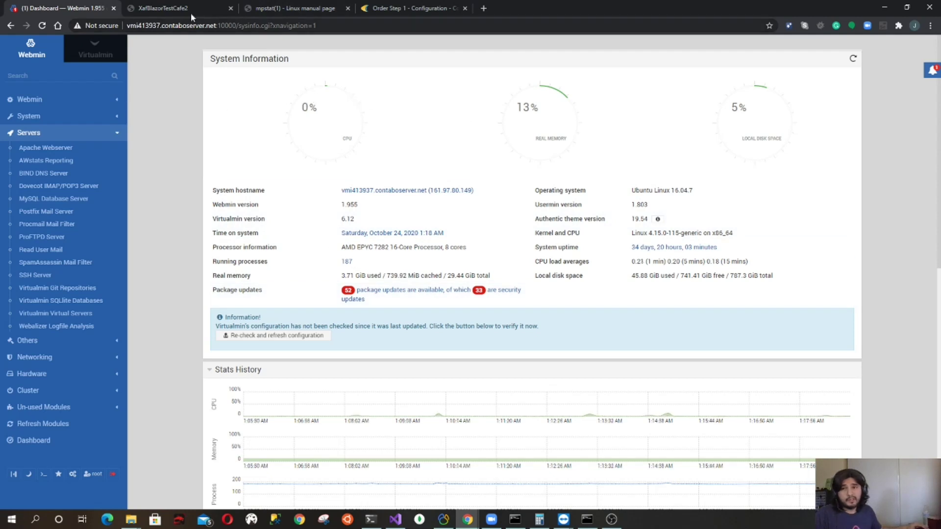
click(177, 7)
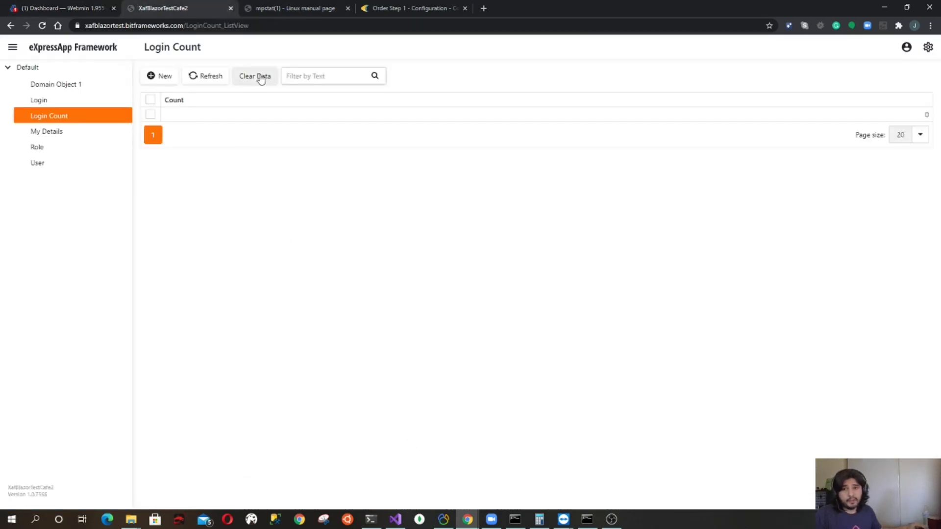
click(254, 76)
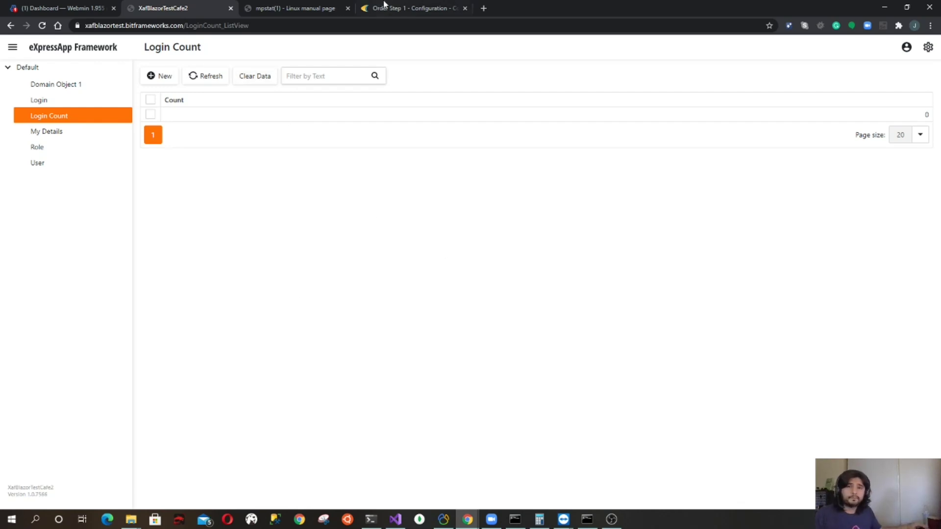
click(294, 8)
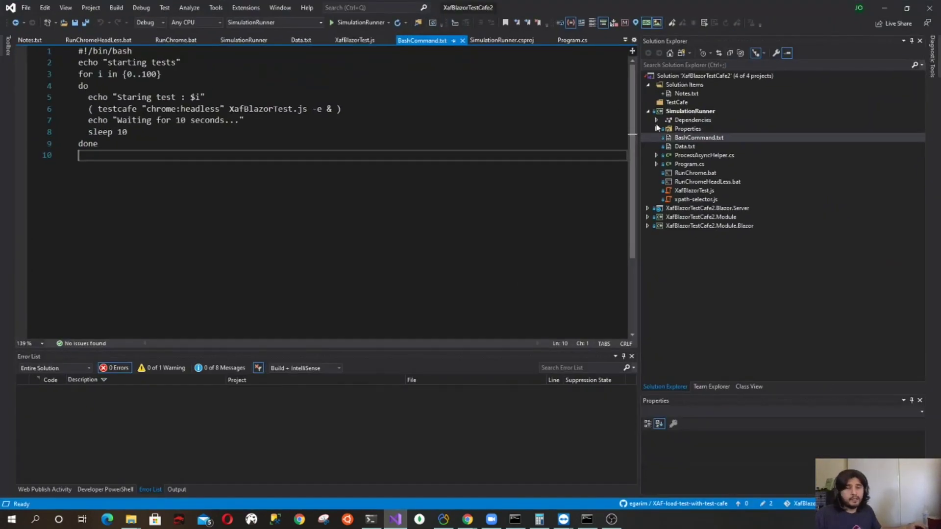
mouse_move(655, 123)
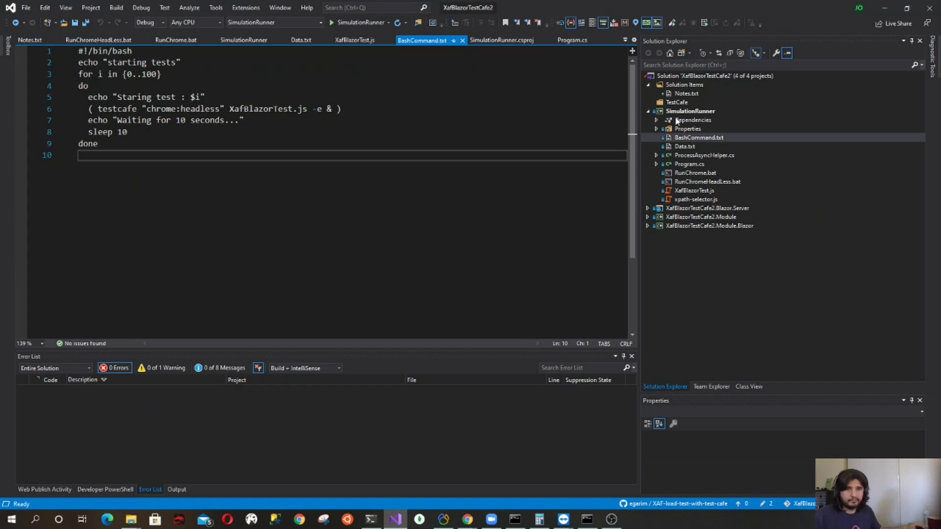
click(689, 111)
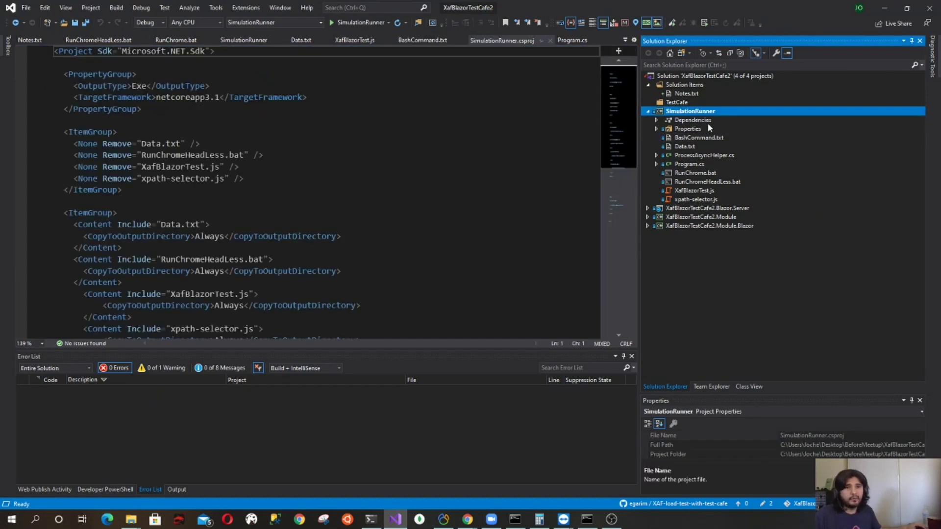
mouse_move(719, 144)
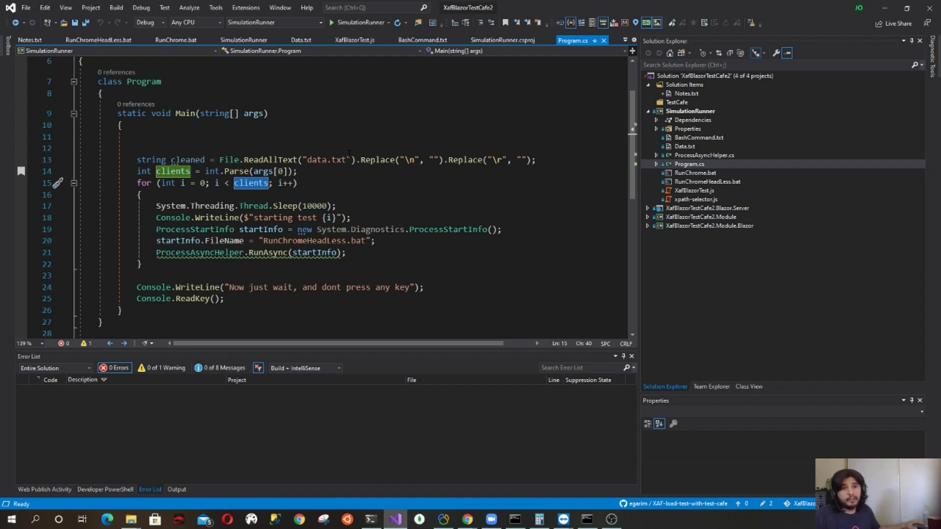
mouse_move(687, 142)
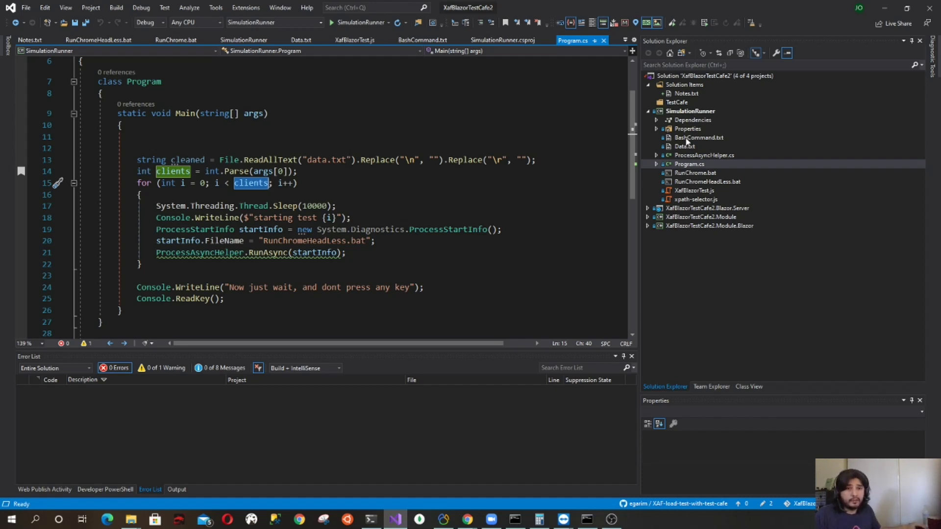
click(422, 39)
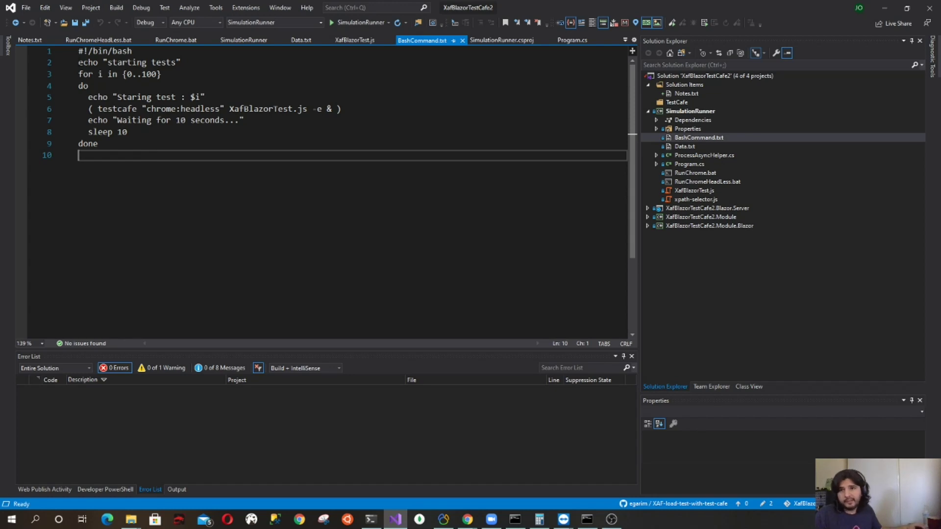
triple_click(120, 74)
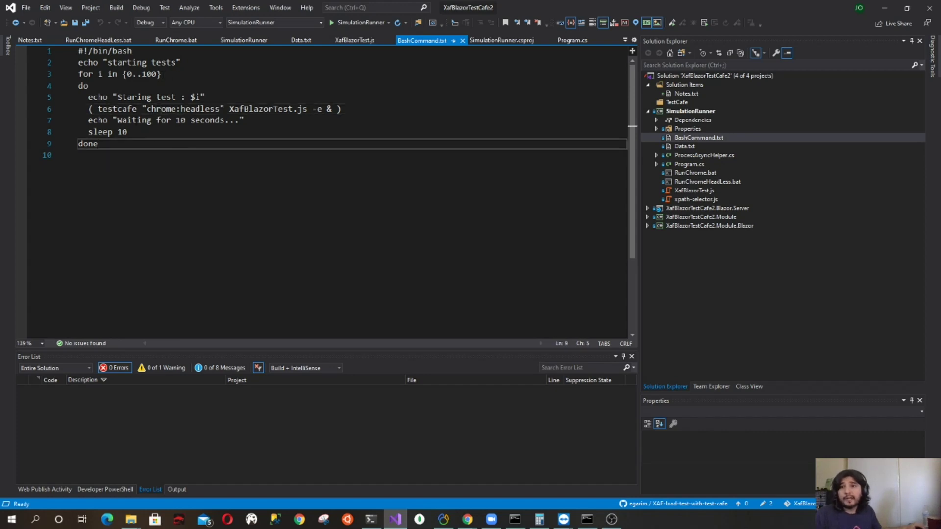
double_click(159, 108)
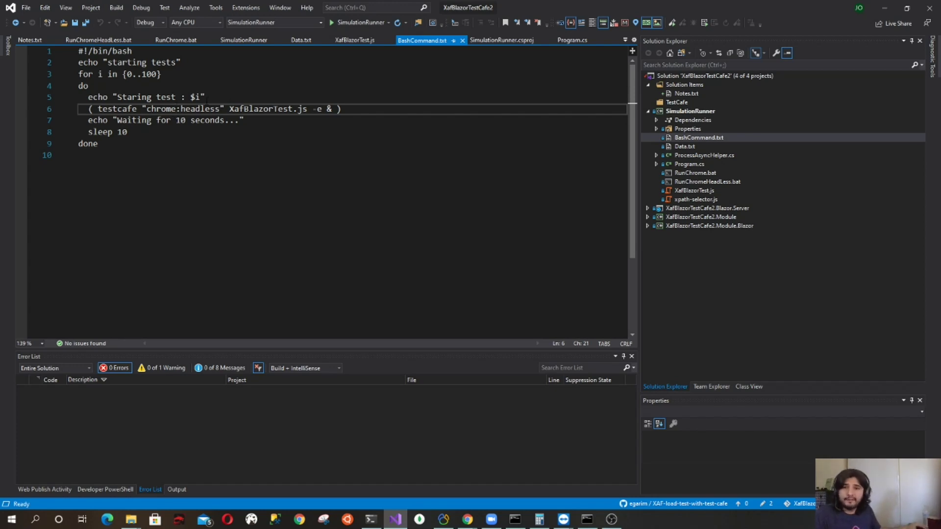
double_click(261, 109)
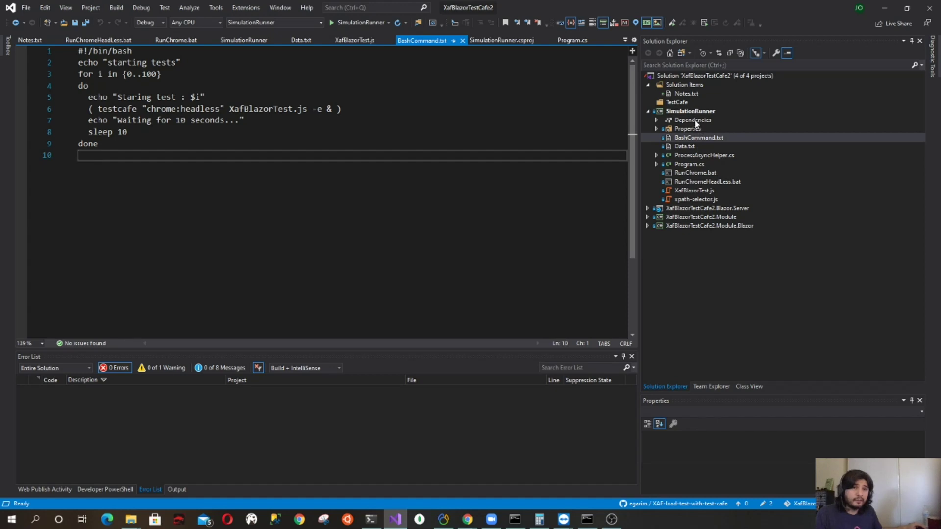
right_click(690, 111)
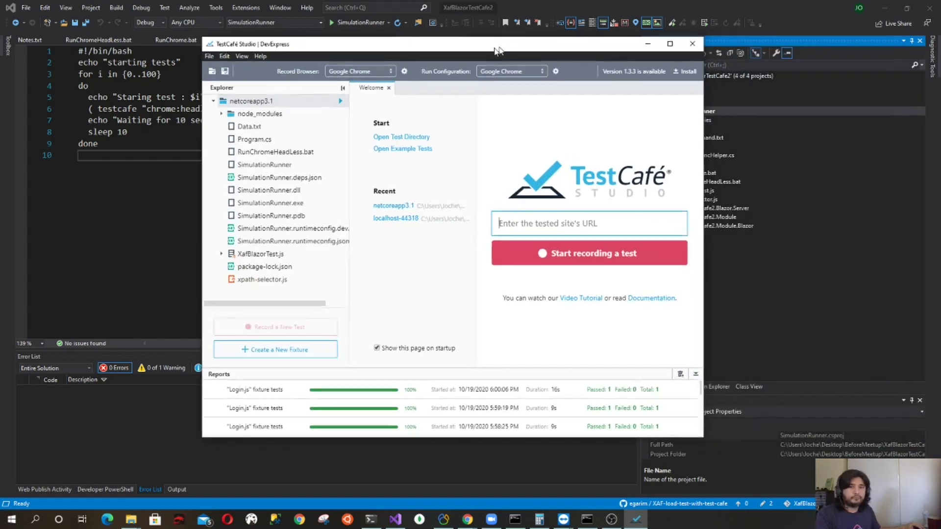
Maximize TestCafe Studio and open XafBlazorTest.js from the Explorer panel
click(669, 43)
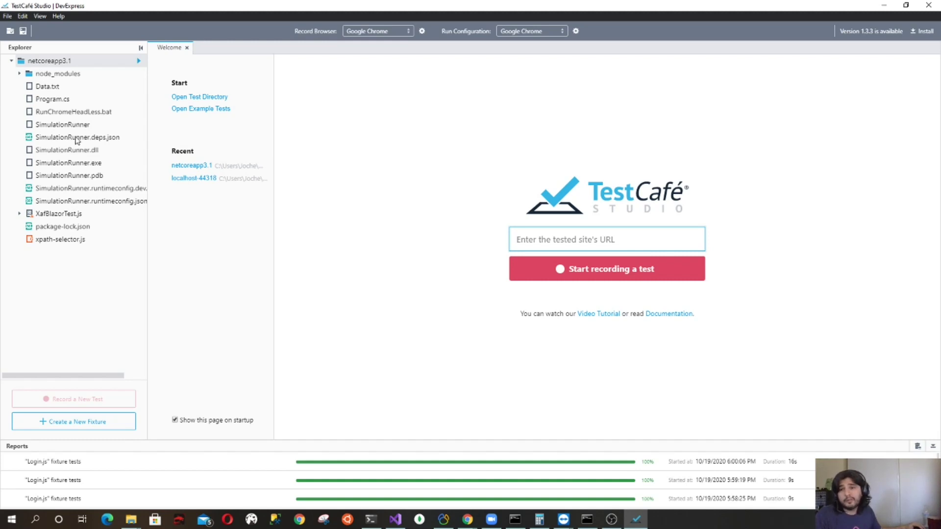
mouse_move(70, 95)
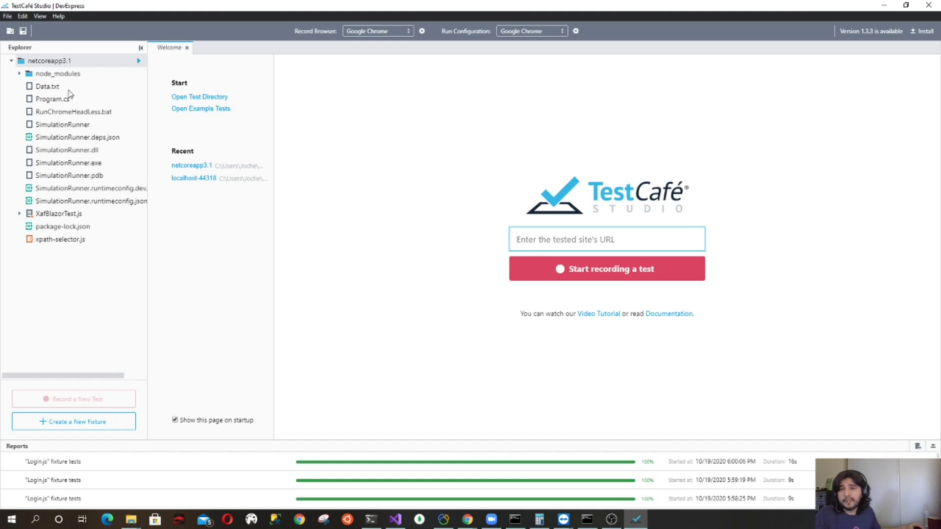
mouse_move(56, 246)
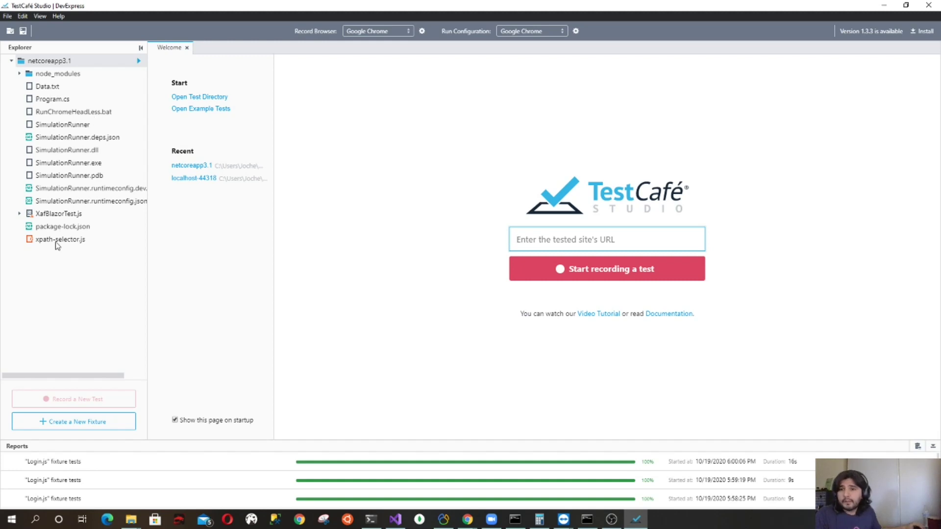
double_click(59, 213)
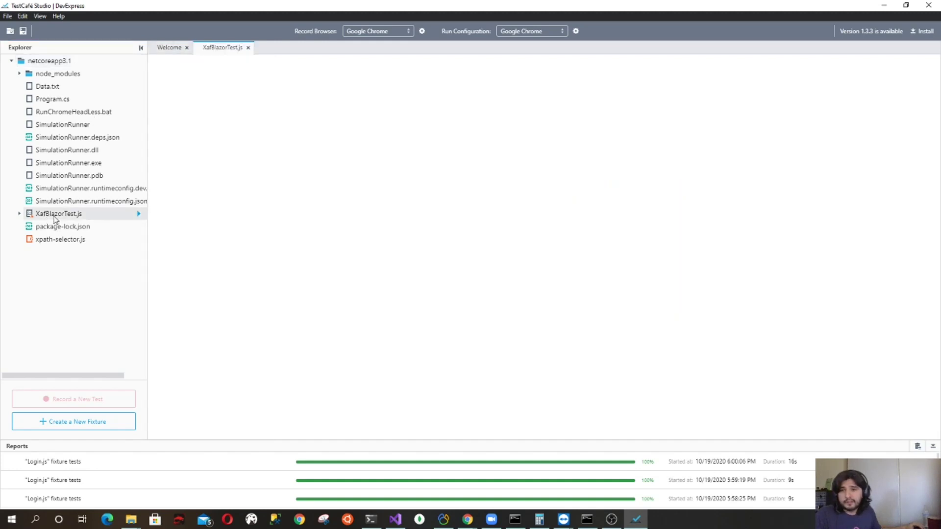
click(59, 213)
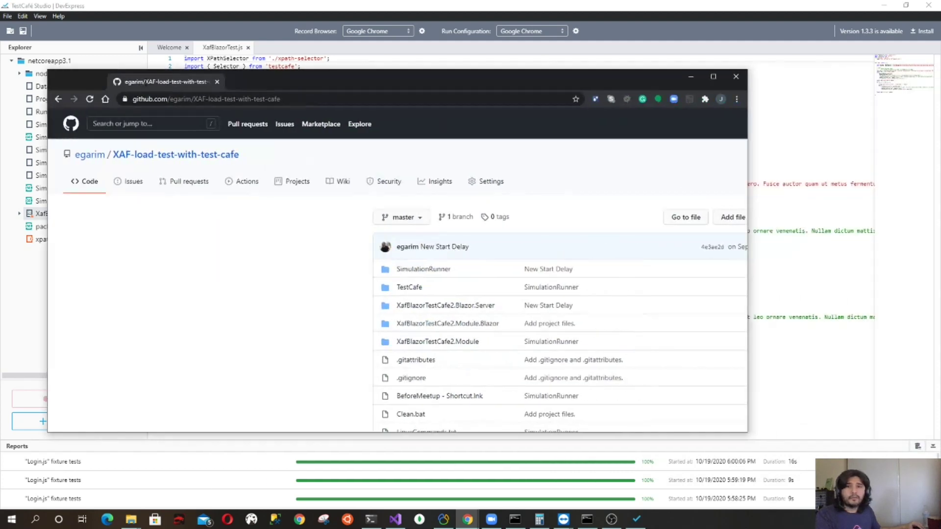
Switch to the browser window showing the XAF-load-test-with-test-cafe GitHub repository
click(713, 77)
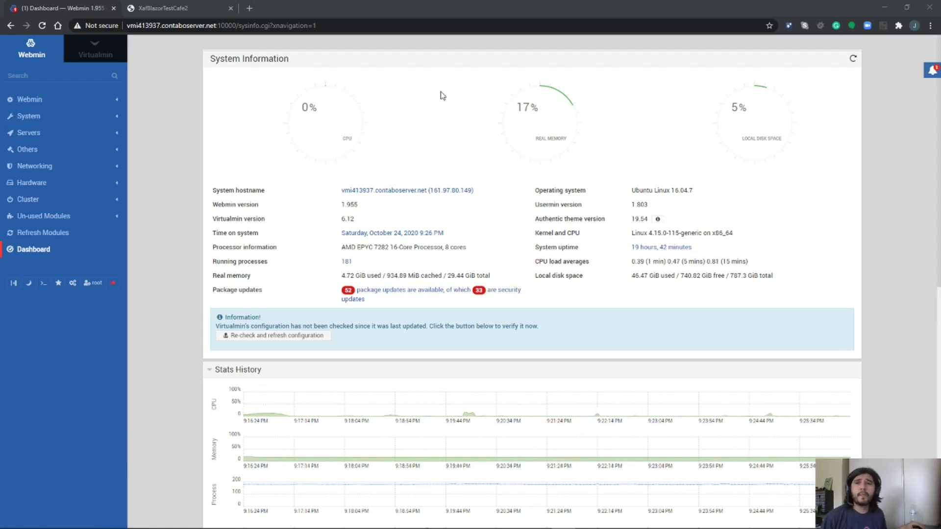
Refresh the Login Count view, then open the still-empty Login list
click(174, 8)
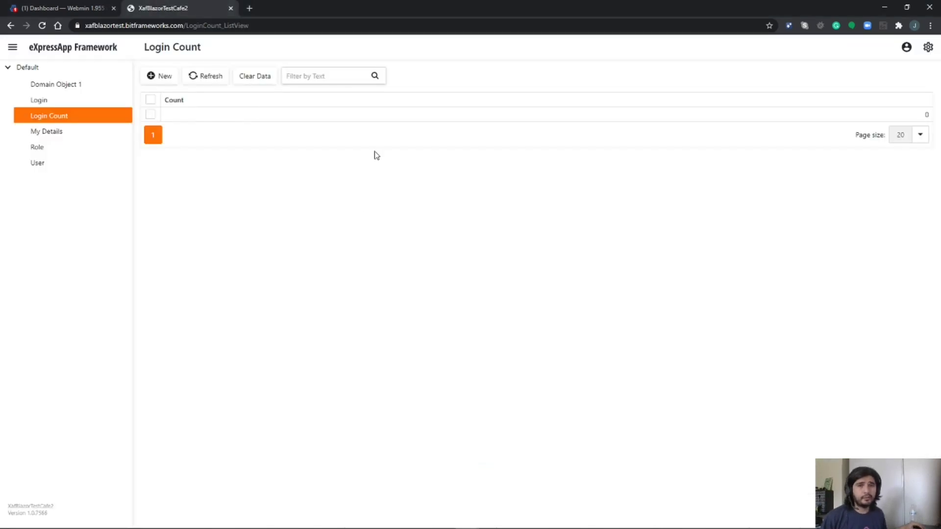
mouse_move(630, 144)
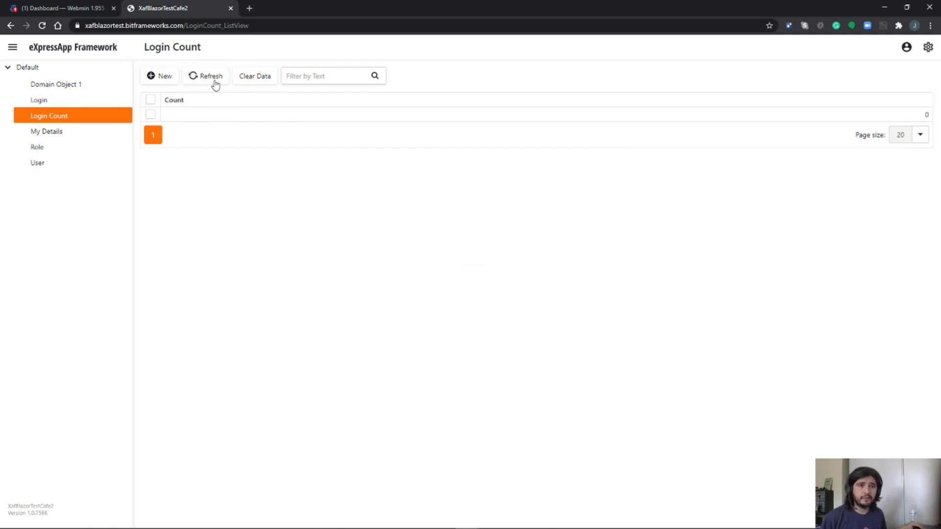
click(56, 84)
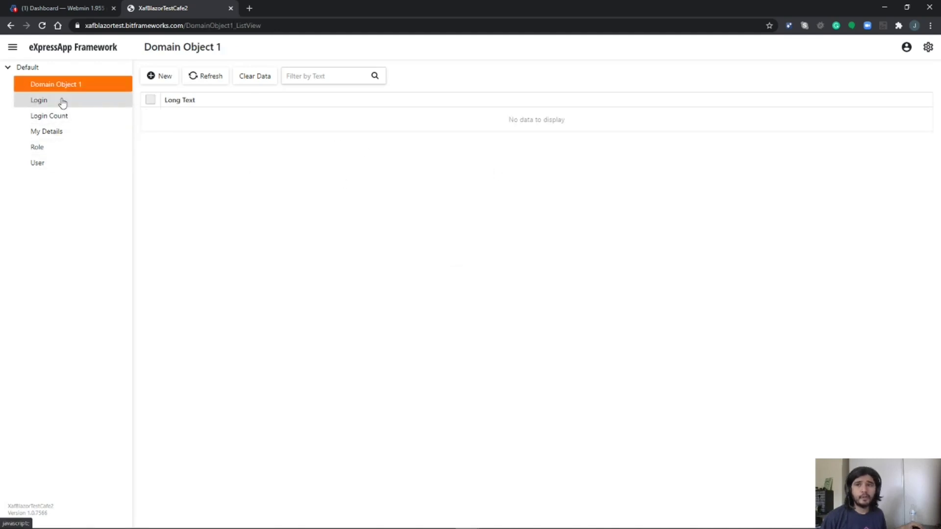
click(38, 100)
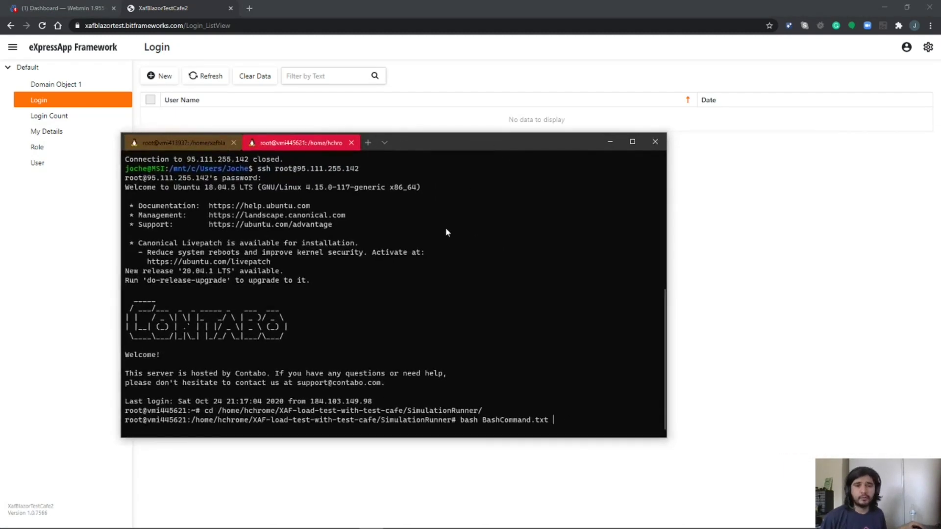
On the xafblazortest server, remove TestResults.txt and type mpstat -P ALL 1 > TestResults.txt
click(180, 143)
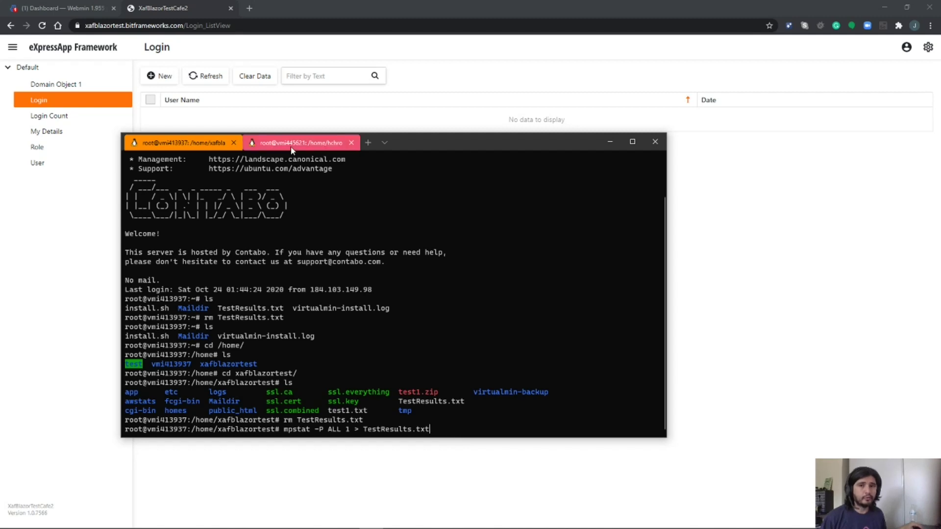
mouse_move(300, 143)
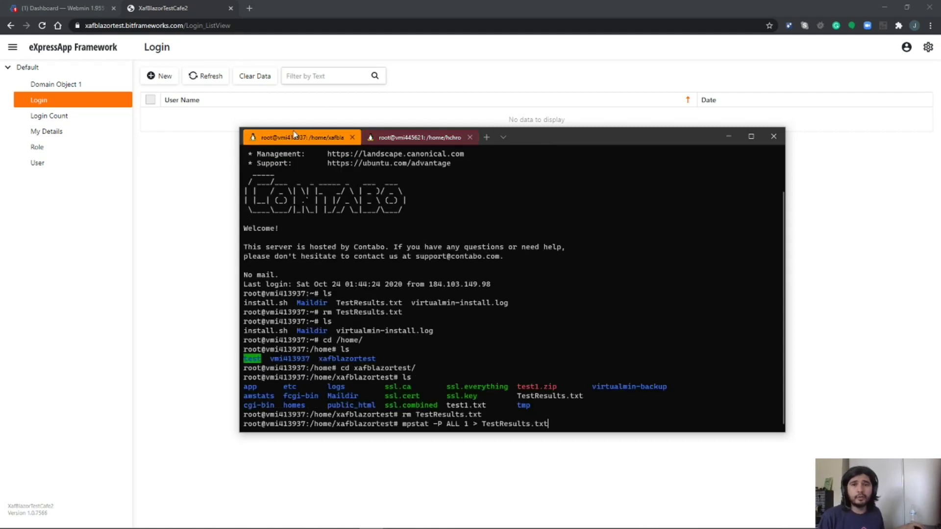
mouse_move(553, 317)
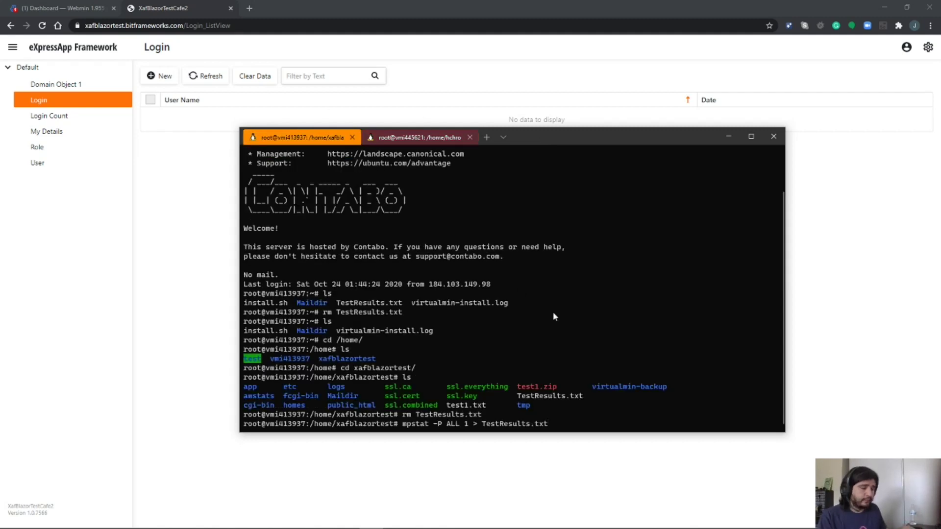
text(Te)
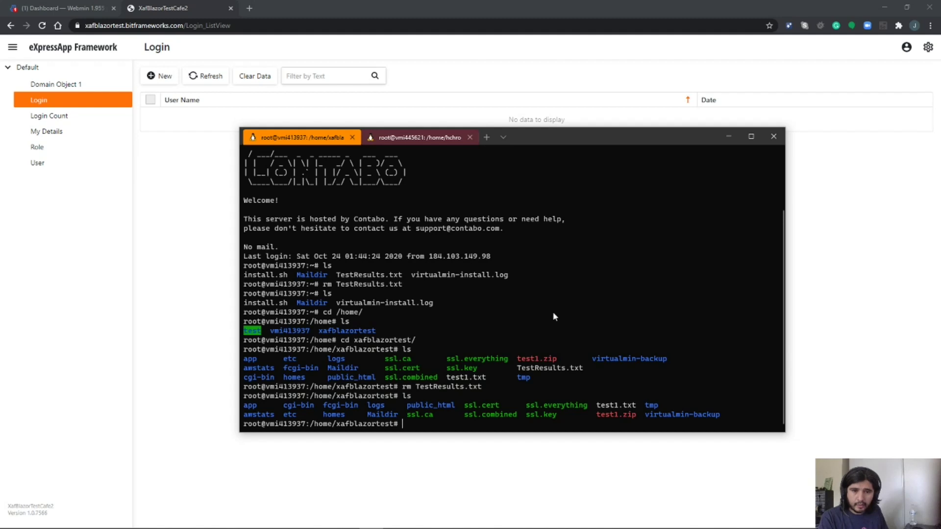
text(rm TestResults.txt)
text(ls)
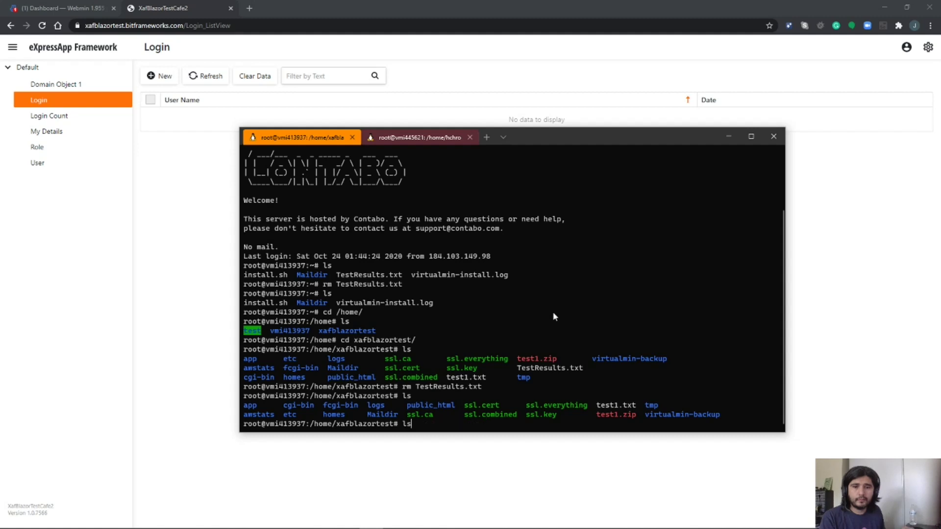
text(mpstat -P ALL 1 > TestResults.txt)
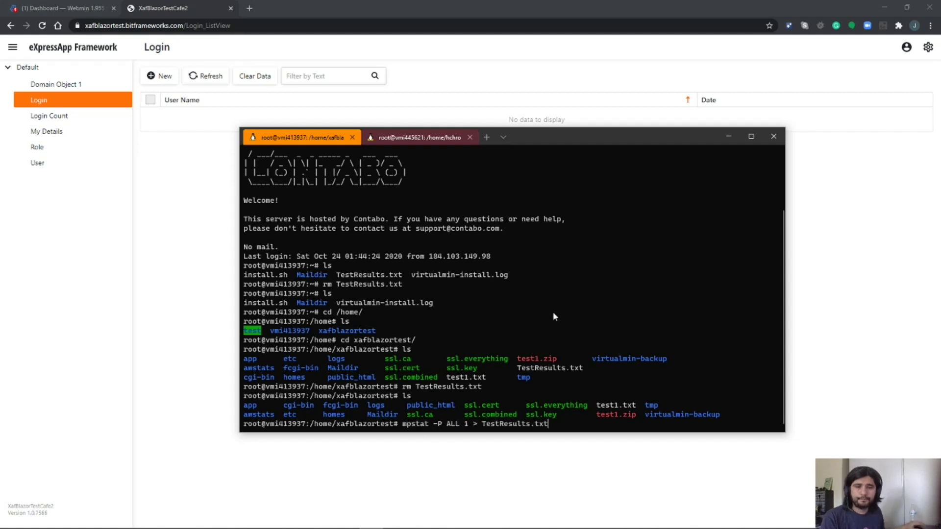
mouse_move(580, 283)
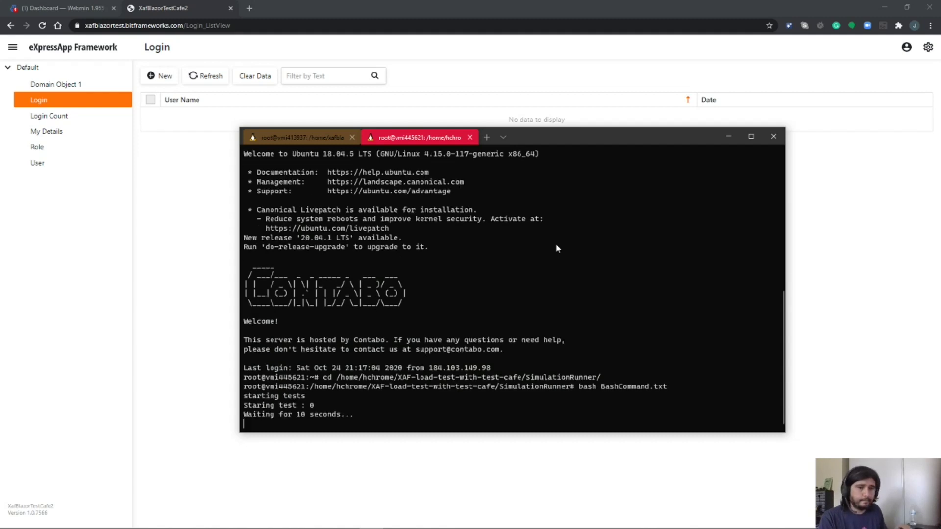
mouse_move(363, 361)
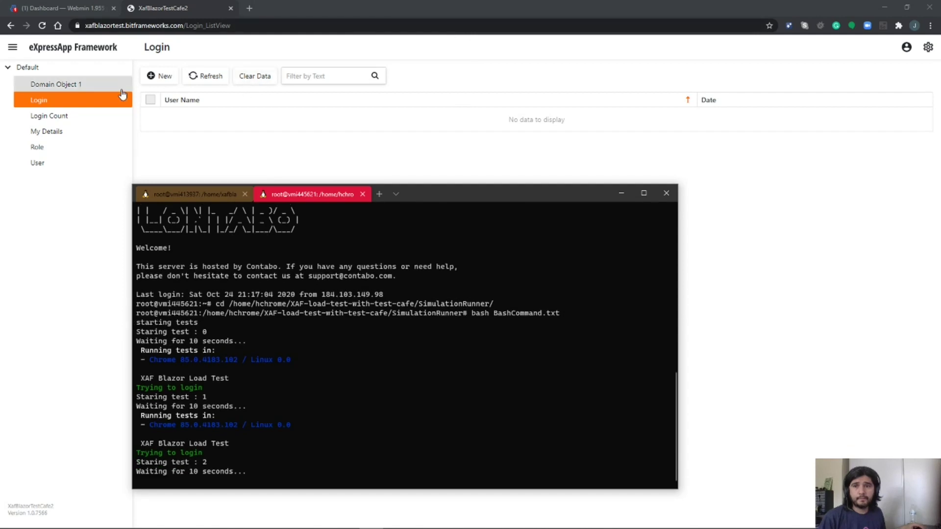
Move the terminal aside, refresh the Login list and open Login Count
drag(313, 193, 912, 201)
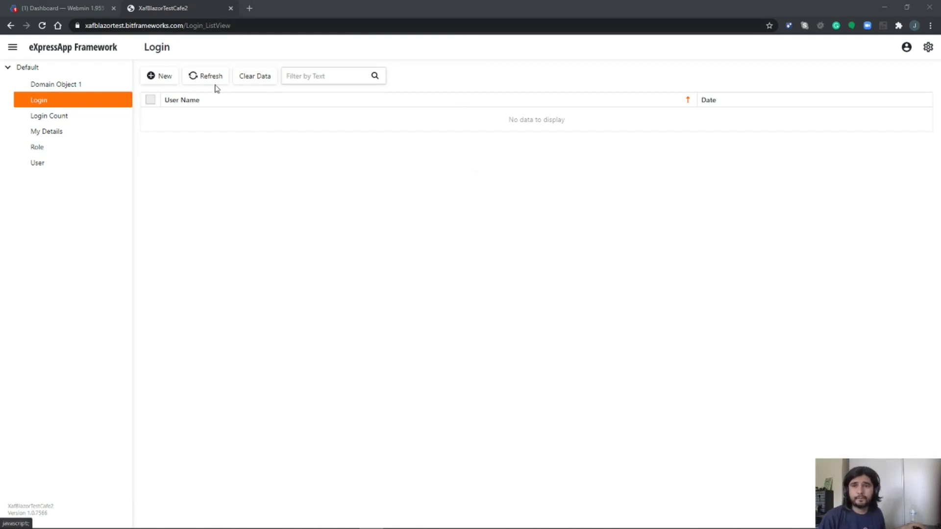
click(206, 75)
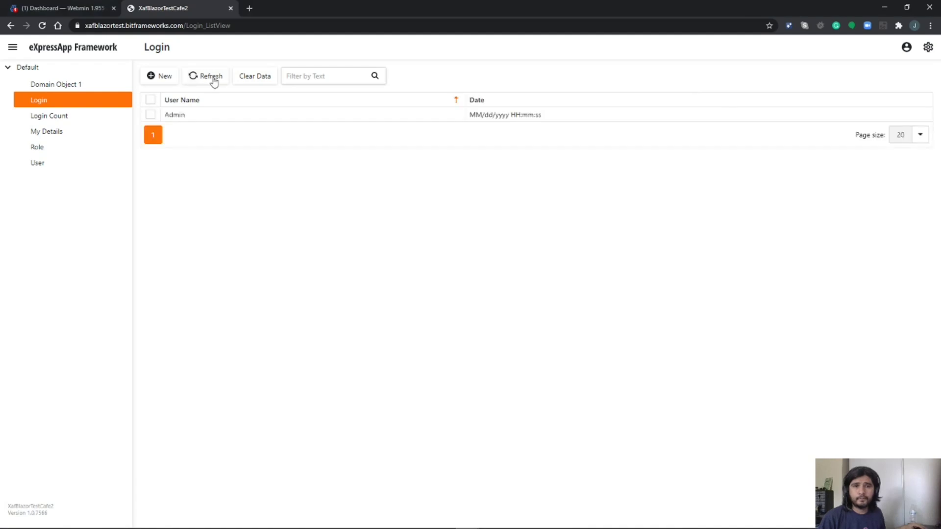
click(49, 116)
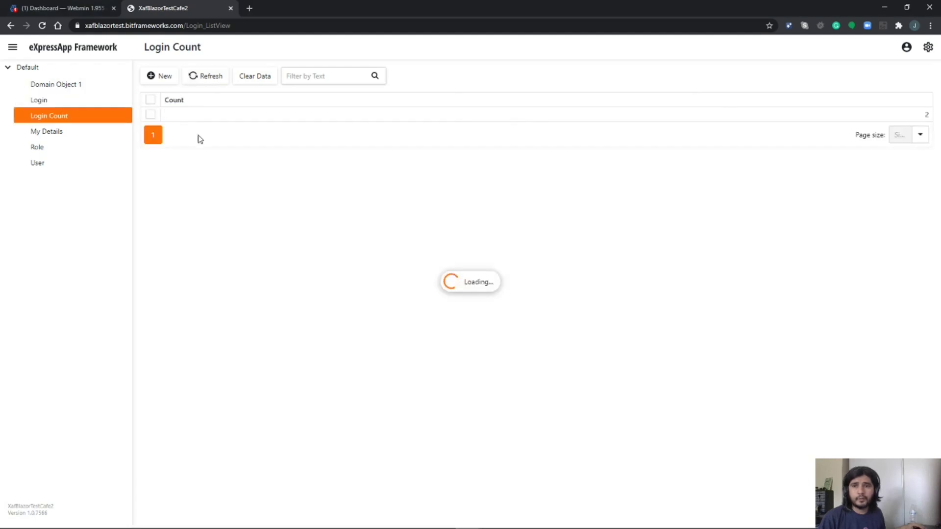
click(205, 76)
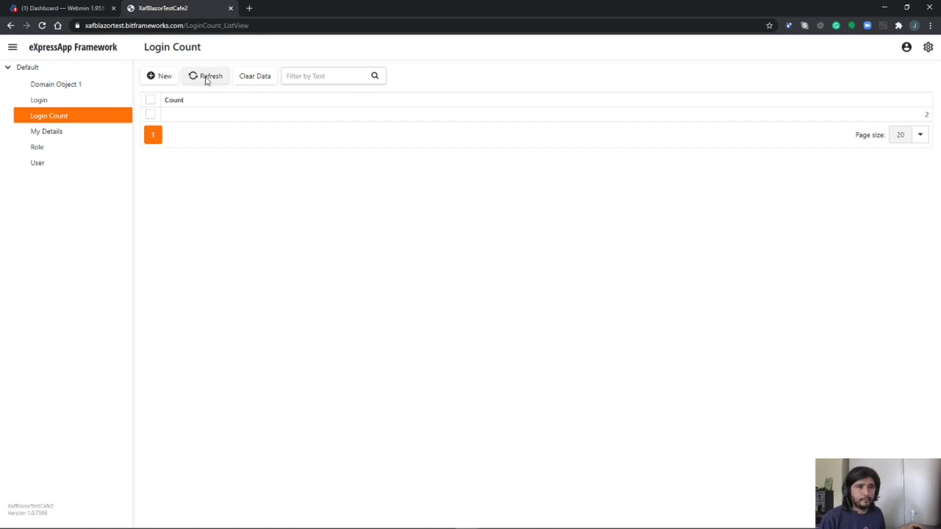
Refresh Login Count repeatedly as it climbs to 5, then return to Webmin's dashboard
click(205, 76)
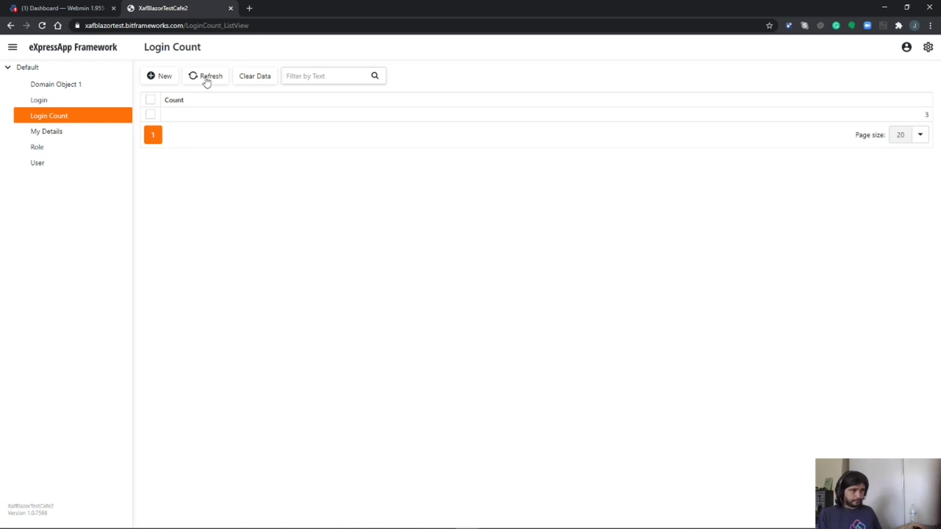
click(207, 75)
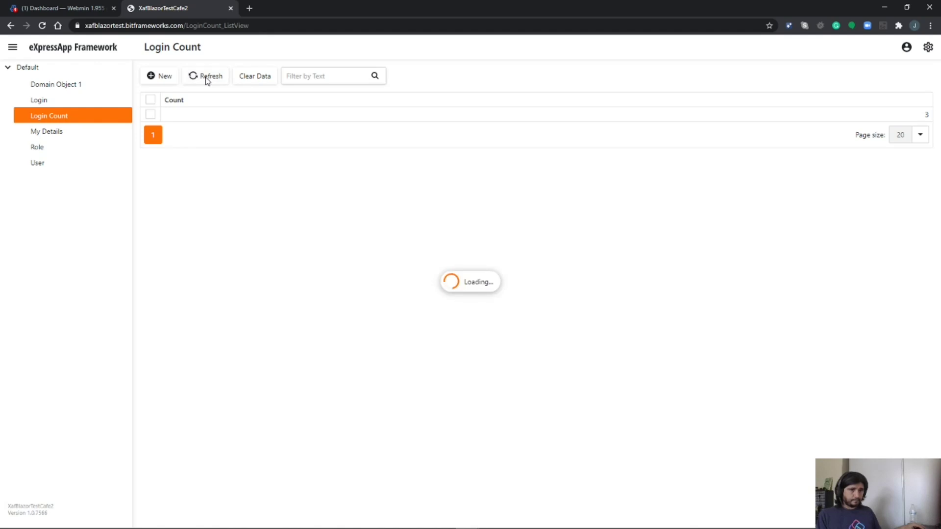
click(205, 75)
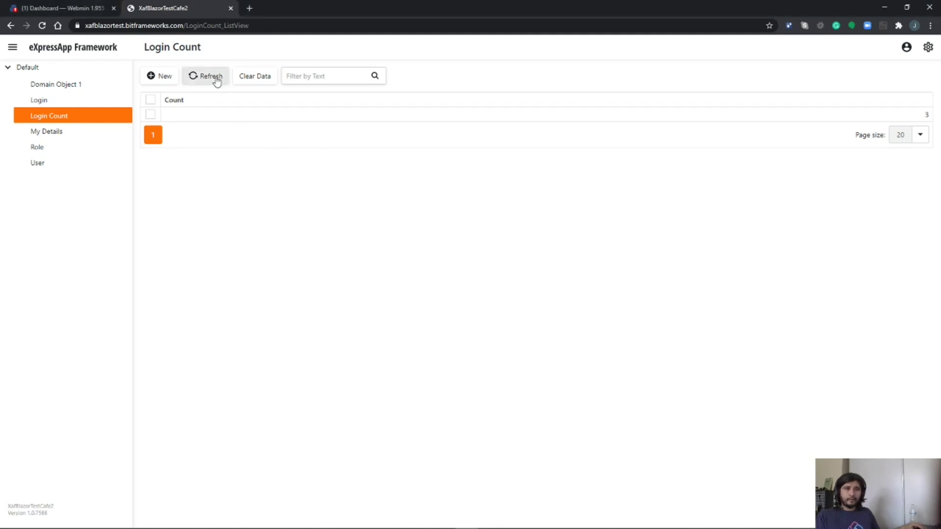
click(206, 75)
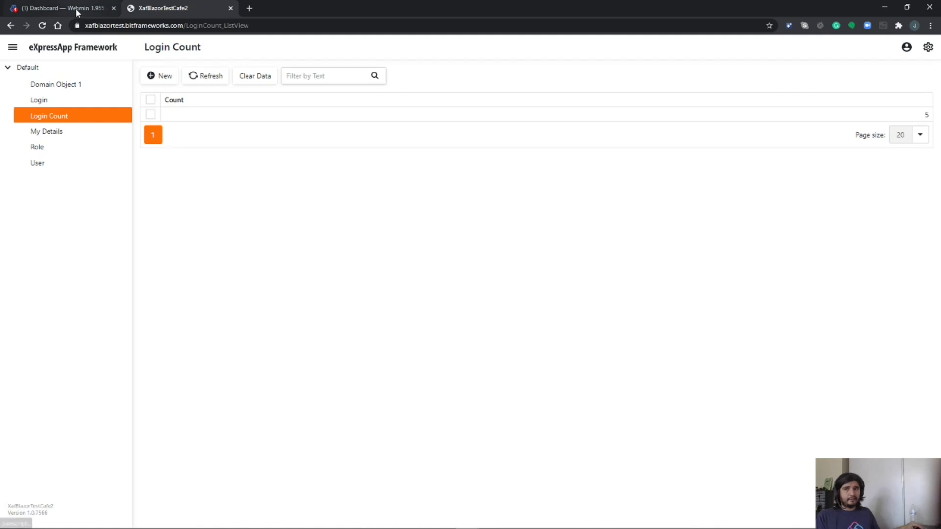
click(57, 8)
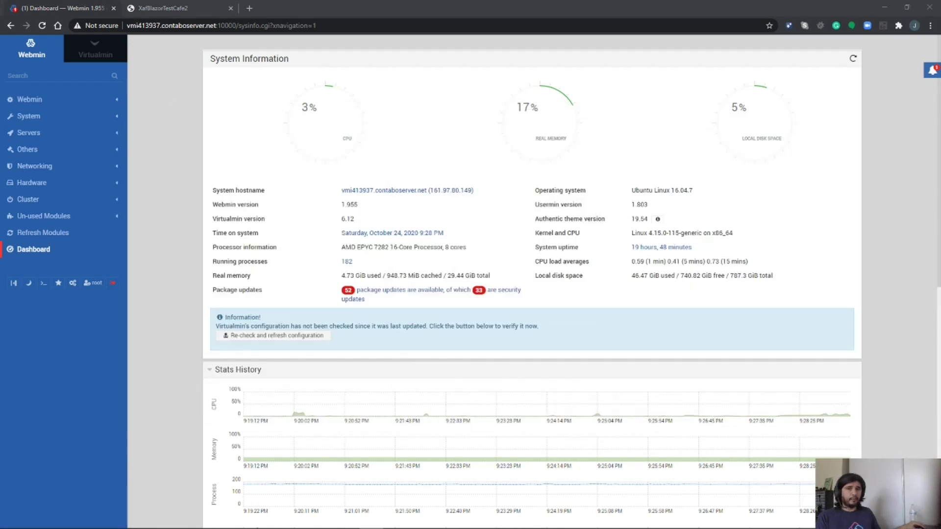
Refresh the XAF app's Login Count twice, then return to Webmin's CPU dashboard
click(174, 7)
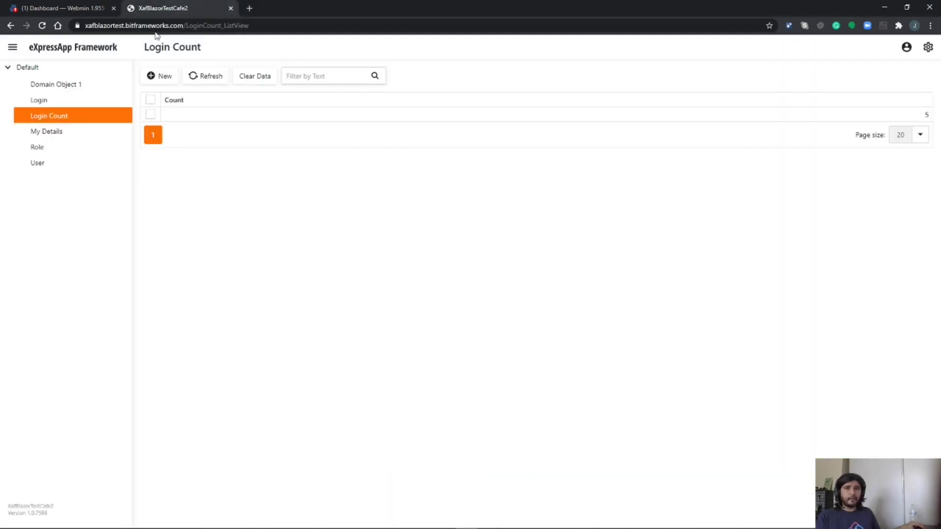
click(205, 75)
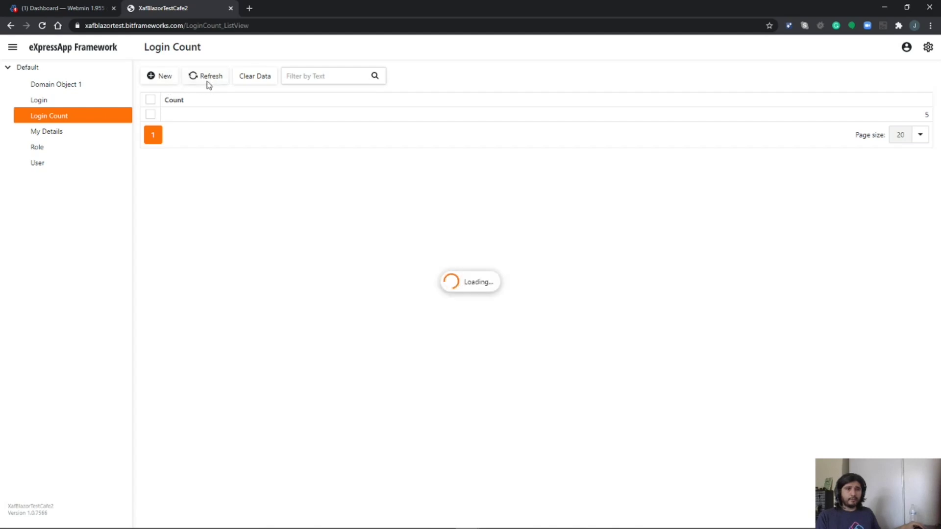
click(206, 76)
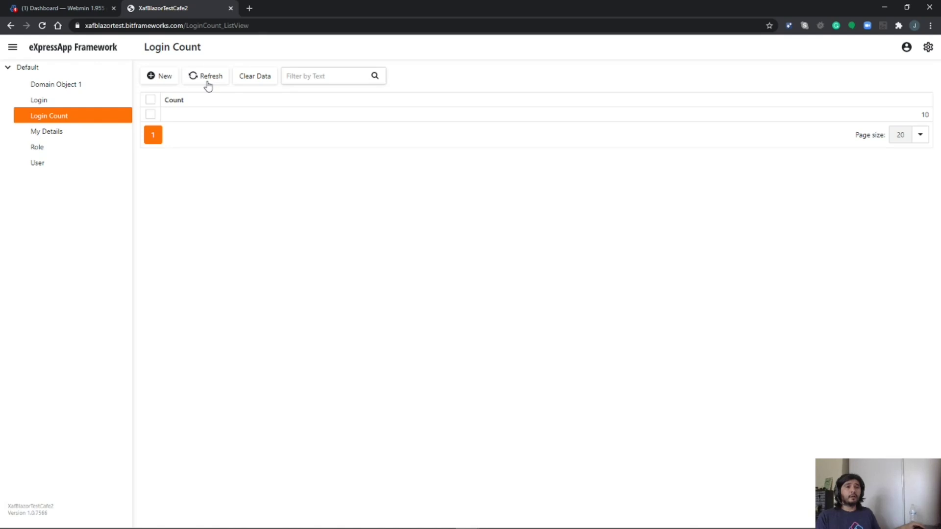
click(57, 8)
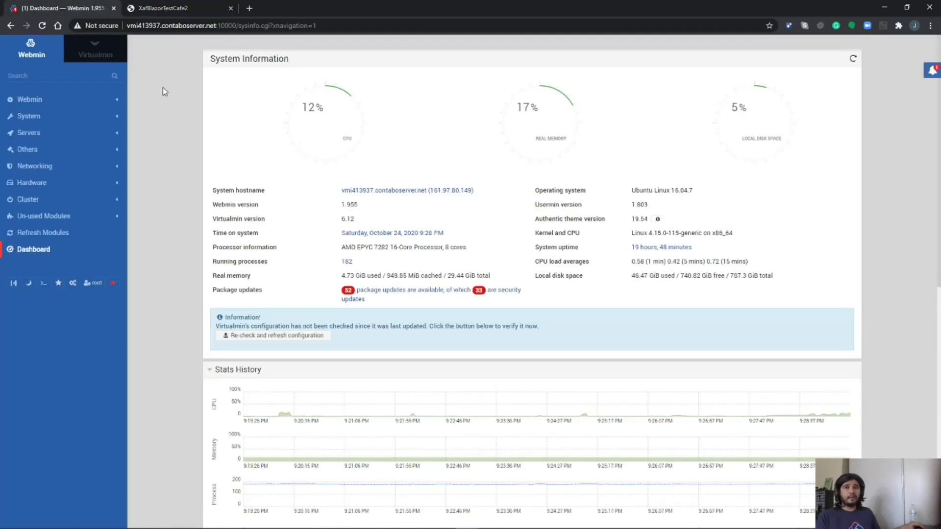
mouse_move(343, 116)
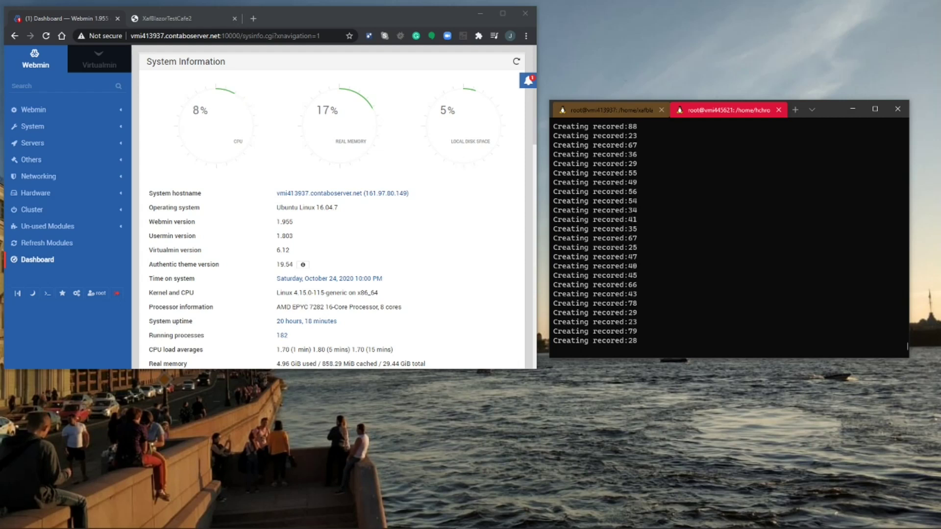
Check the login count of 101, then scroll Webmin's System Information dashboard
click(179, 19)
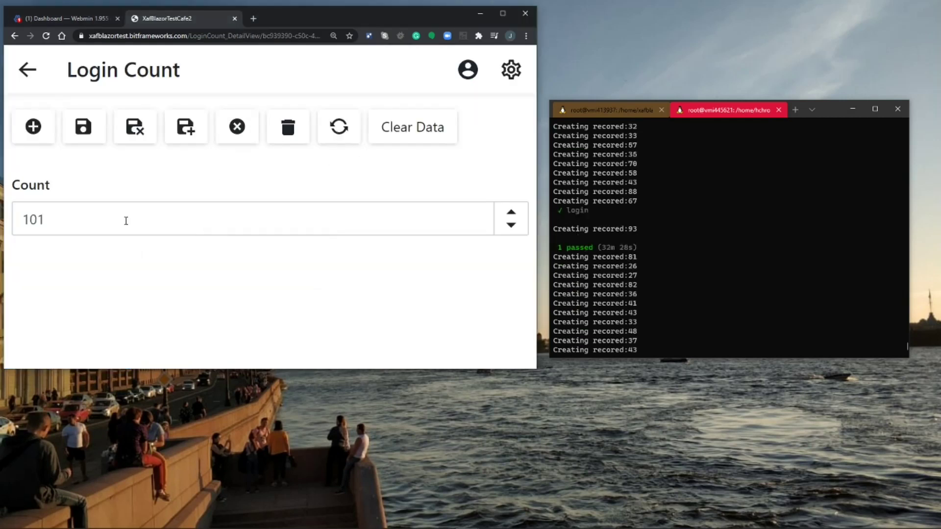
click(59, 18)
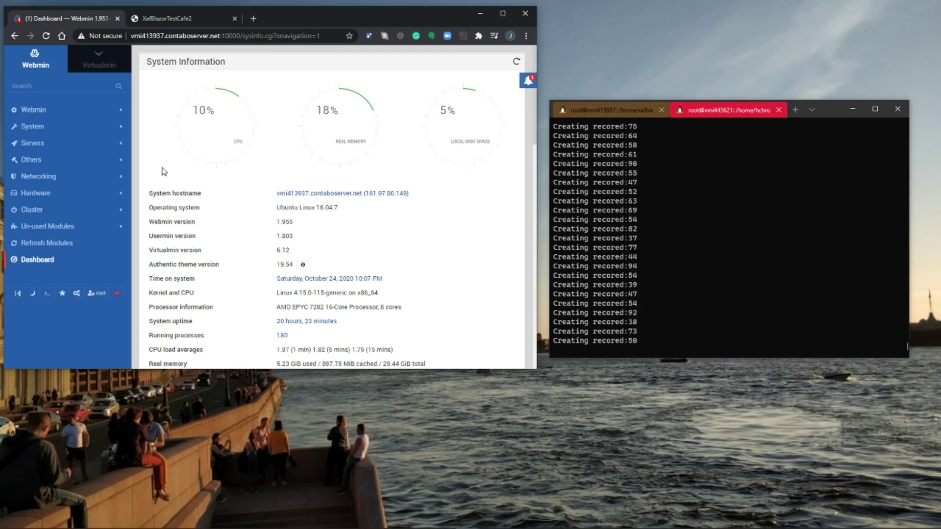
scroll(down, 3)
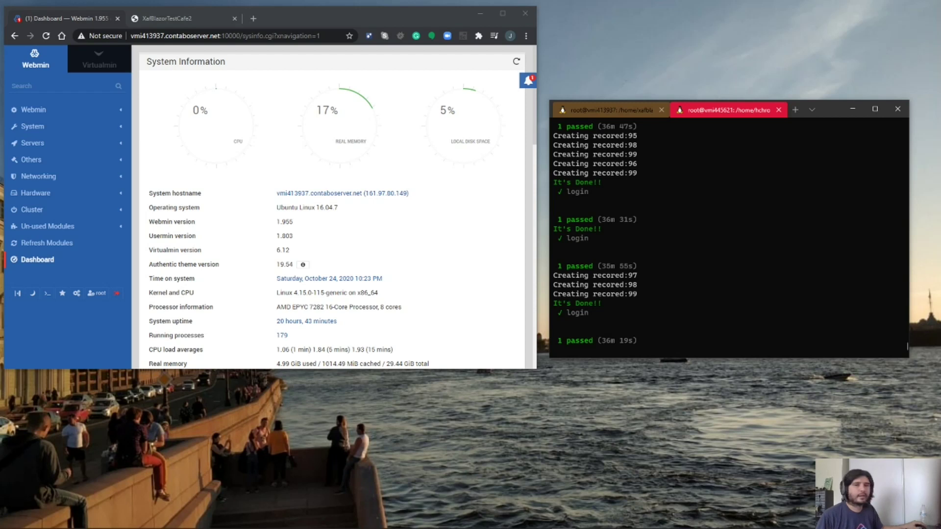
mouse_move(807, 175)
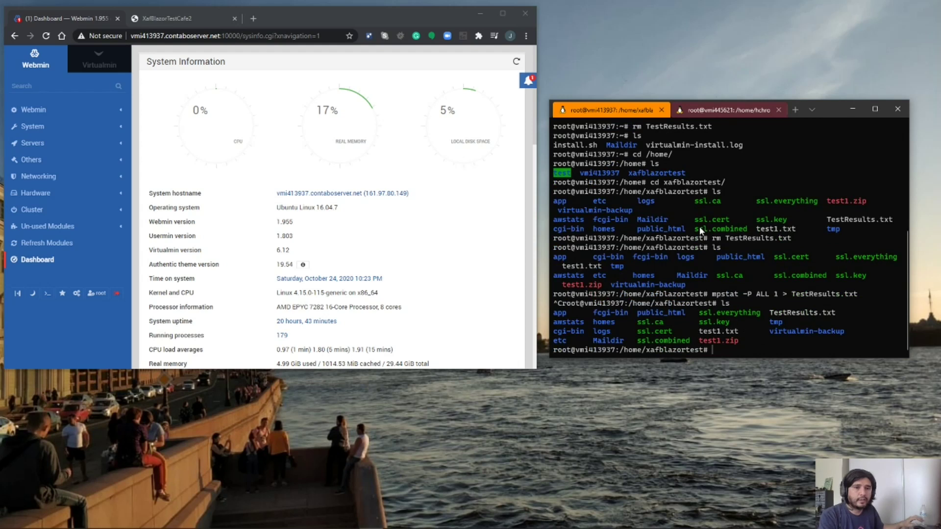
Center the terminal, display TestResults.txt with cat, and maximize the window
drag(608, 110, 417, 99)
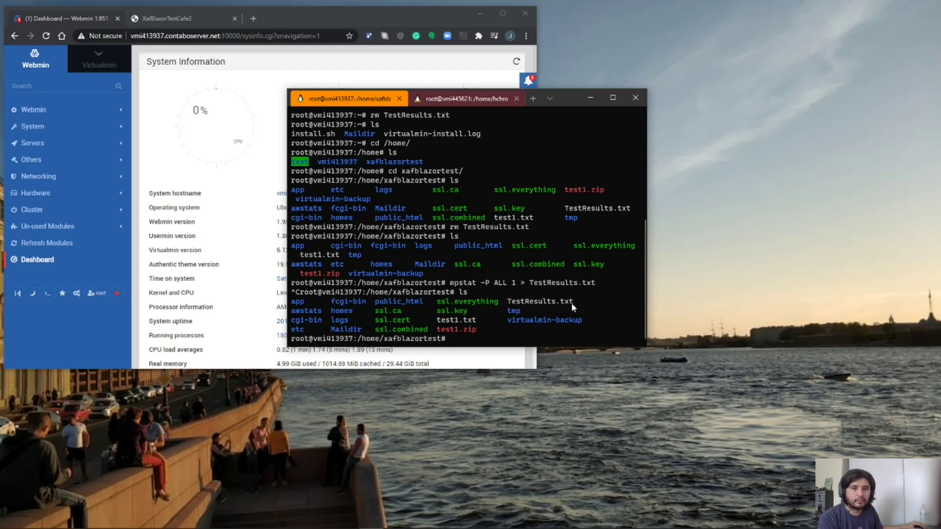
mouse_move(596, 310)
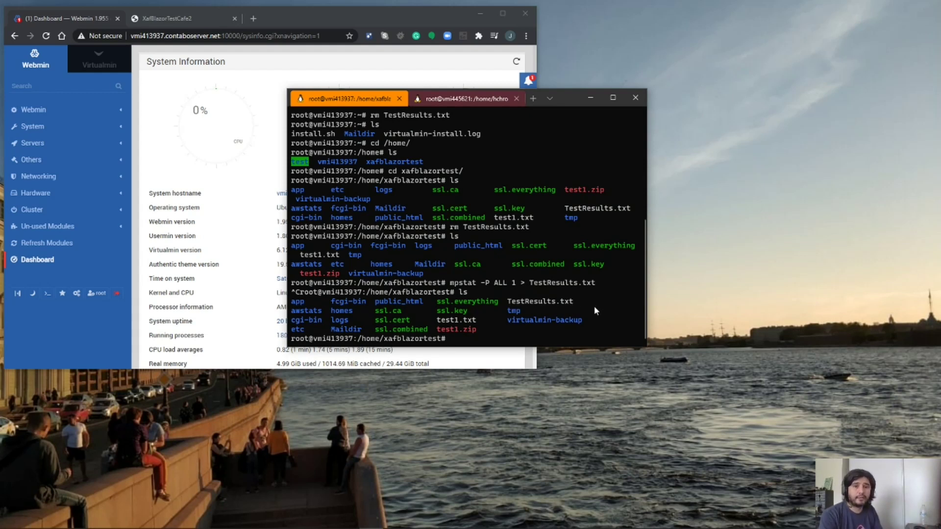
text(cat T)
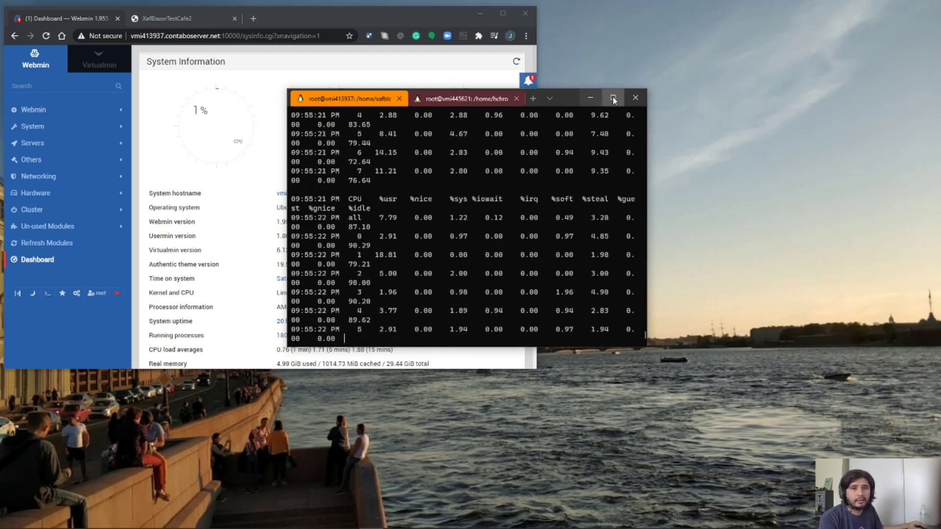
click(613, 97)
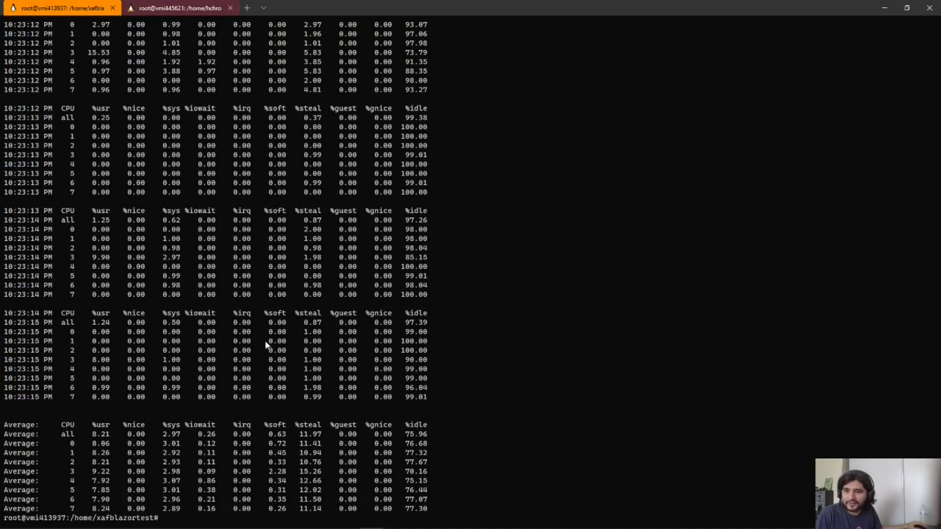
mouse_move(220, 370)
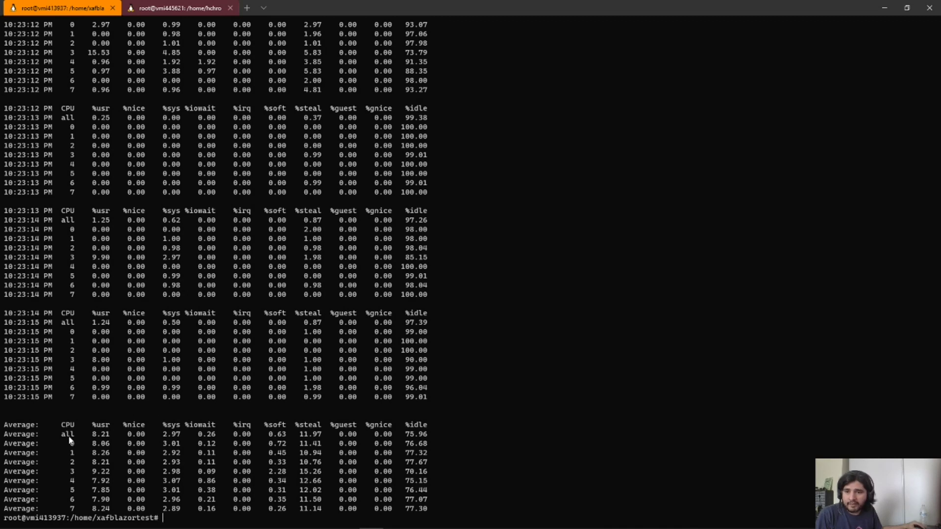
mouse_move(100, 443)
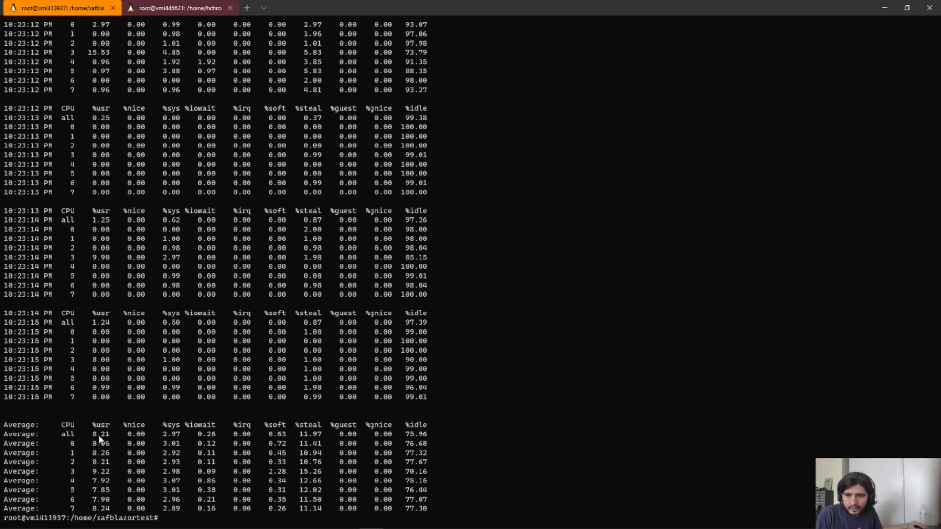
mouse_move(183, 438)
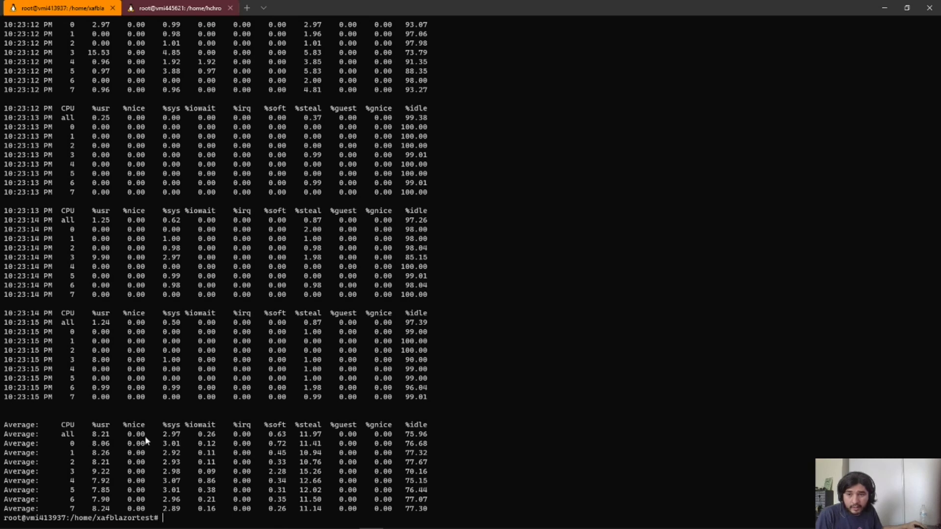
mouse_move(104, 441)
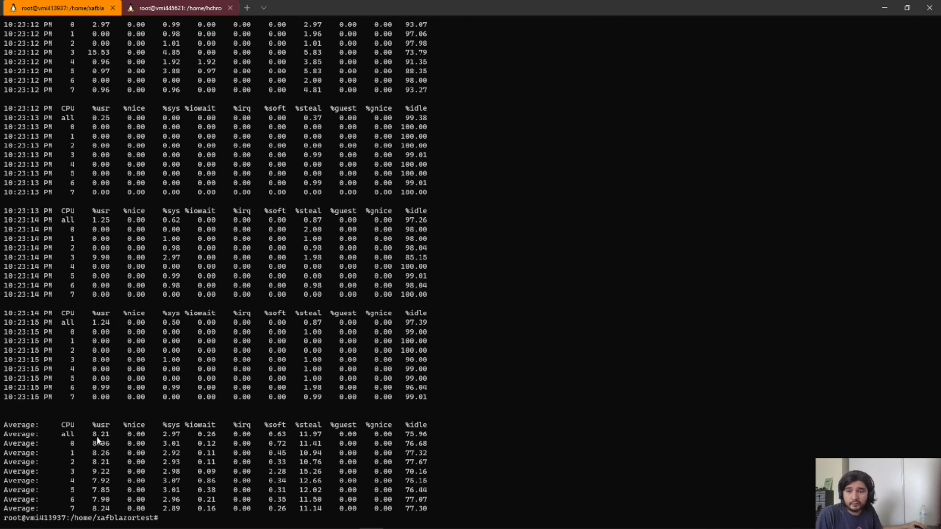
mouse_move(174, 441)
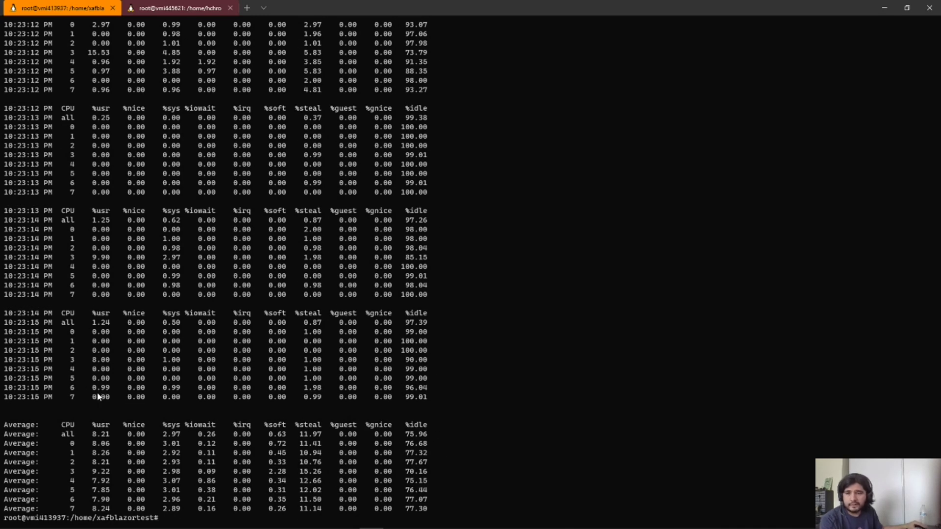
mouse_move(83, 454)
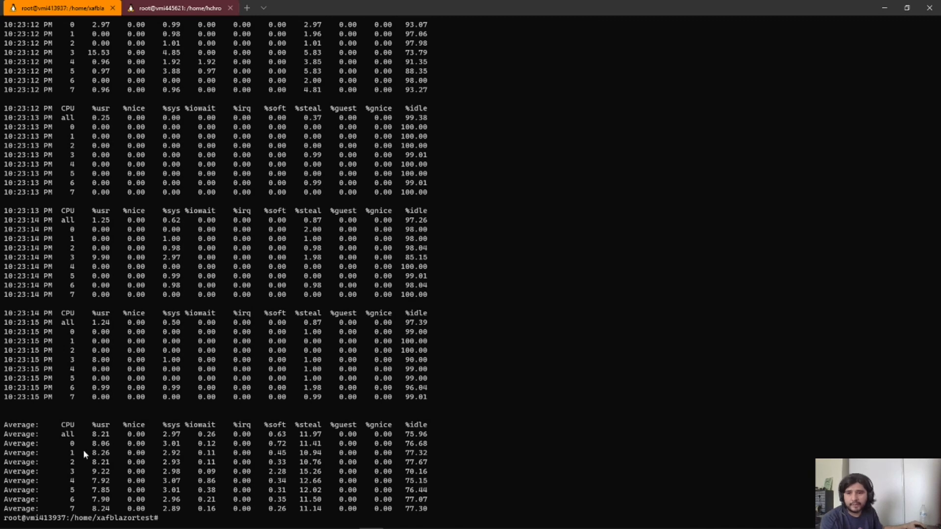
mouse_move(70, 510)
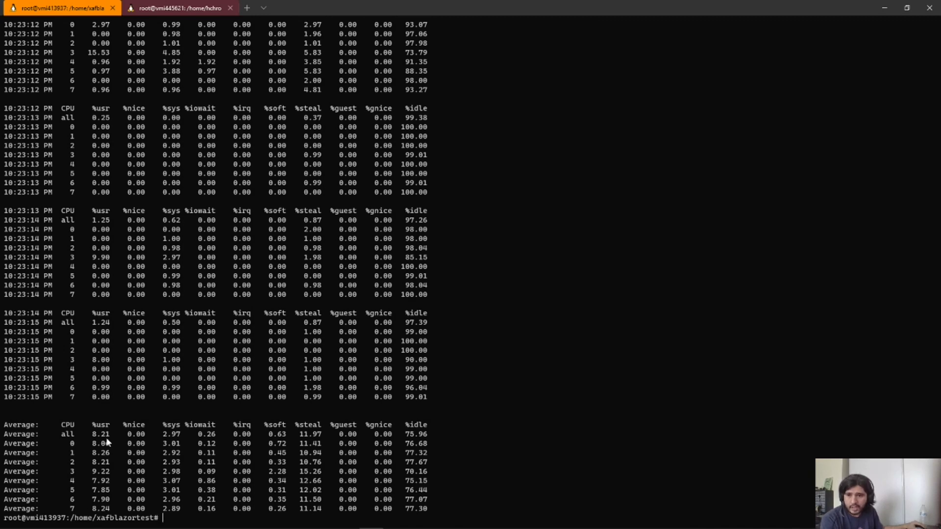
mouse_move(107, 447)
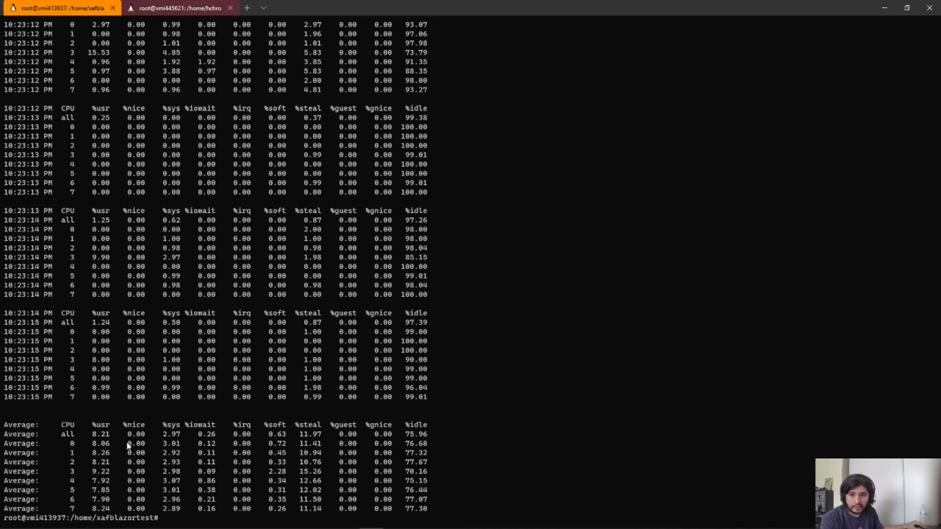
mouse_move(157, 425)
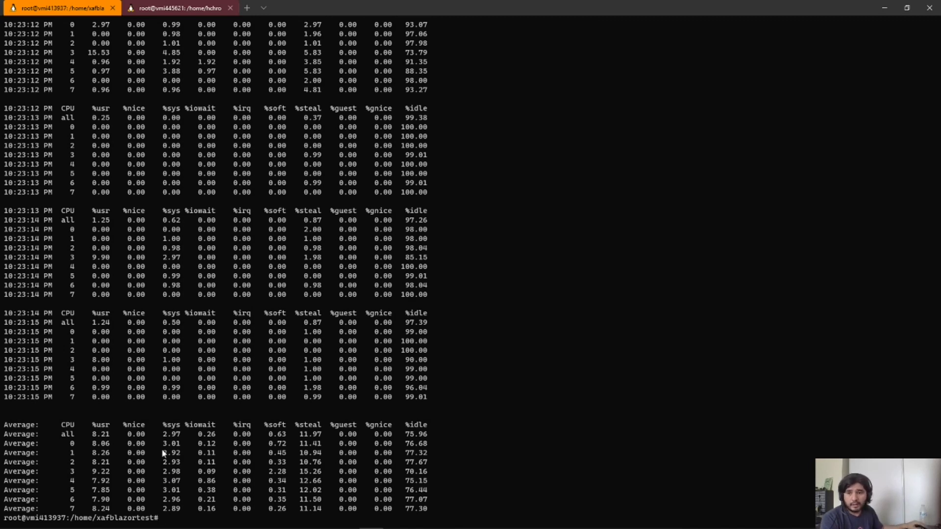
mouse_move(135, 438)
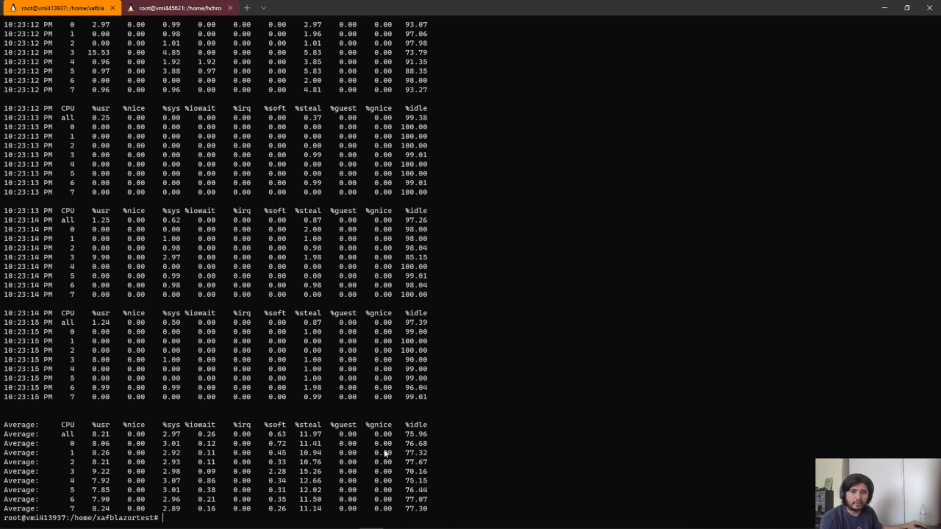
mouse_move(394, 447)
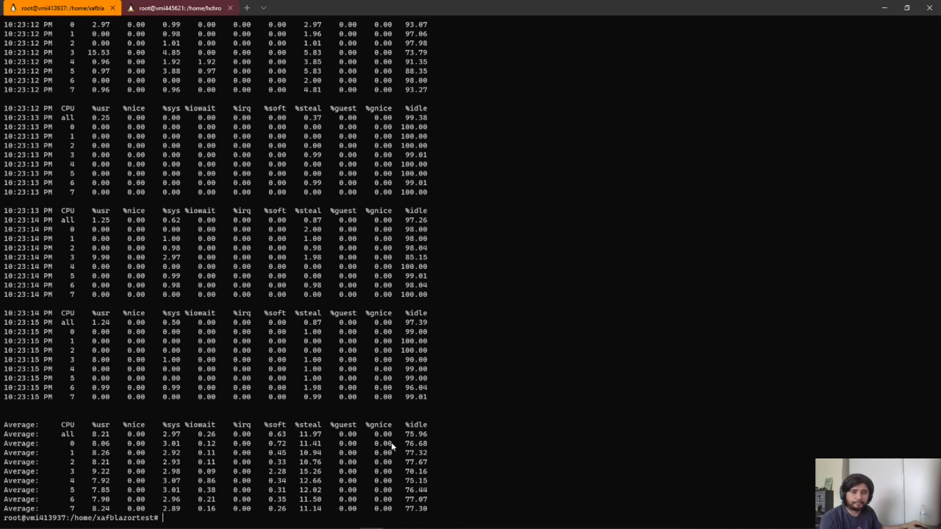
mouse_move(418, 438)
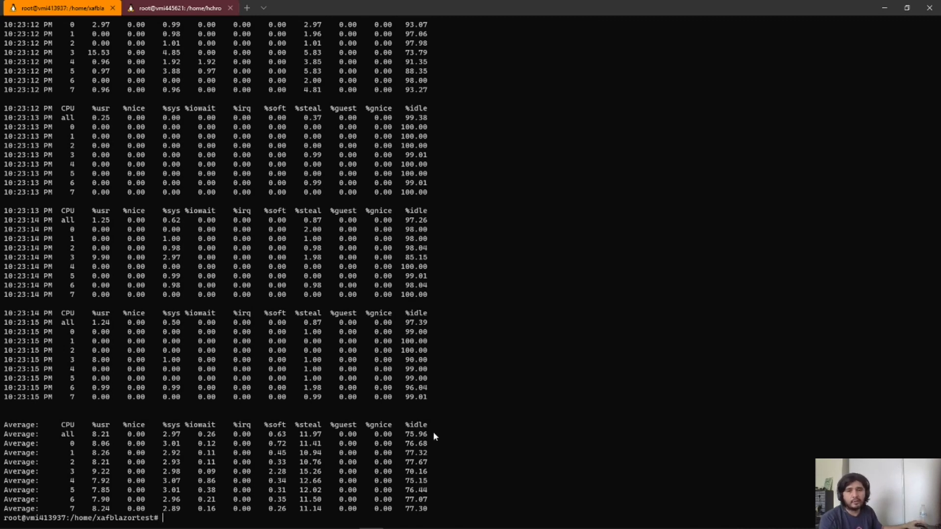
mouse_move(369, 459)
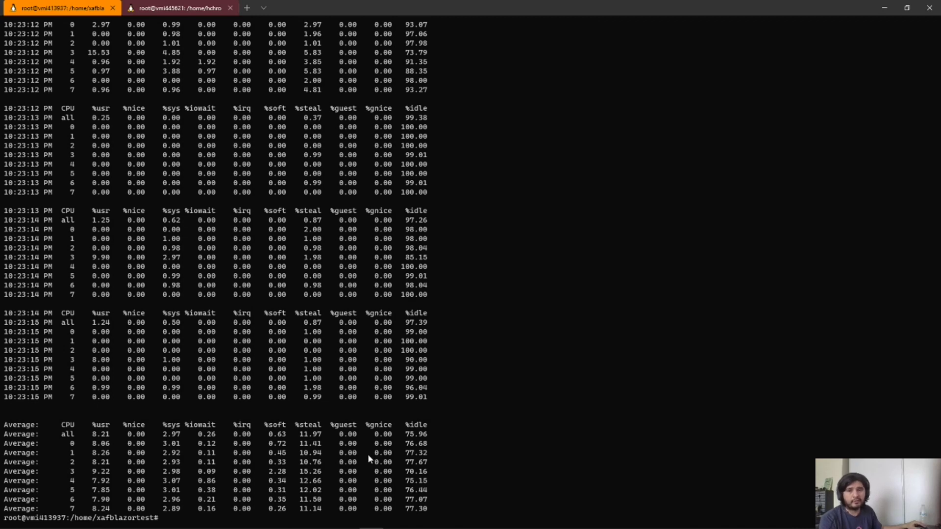
mouse_move(415, 441)
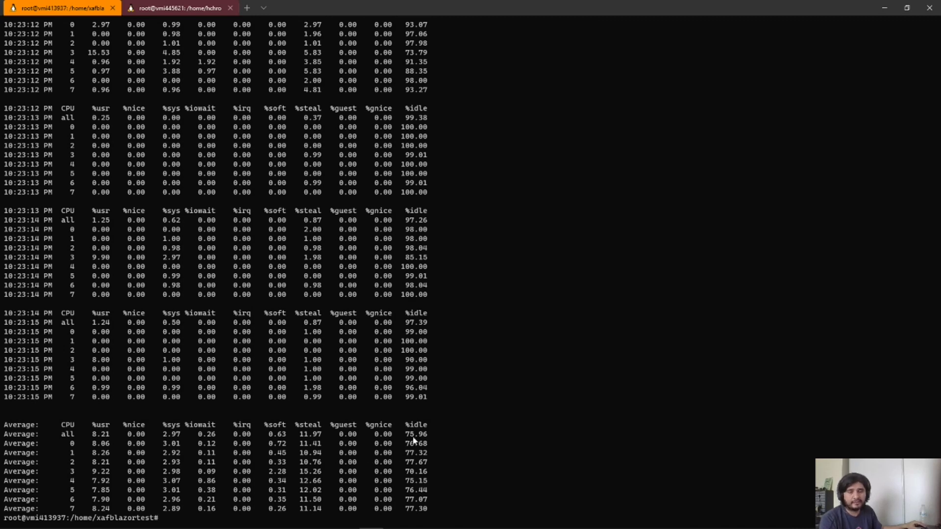
mouse_move(428, 441)
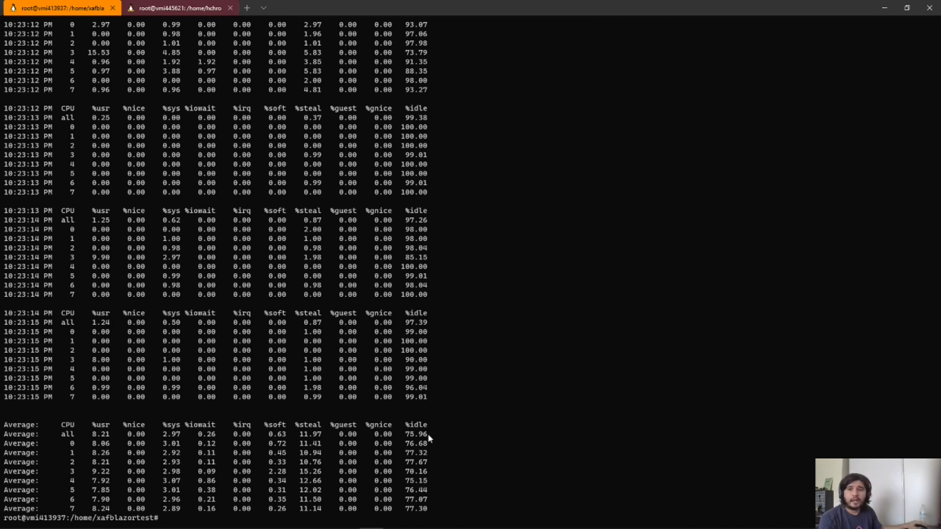
mouse_move(437, 396)
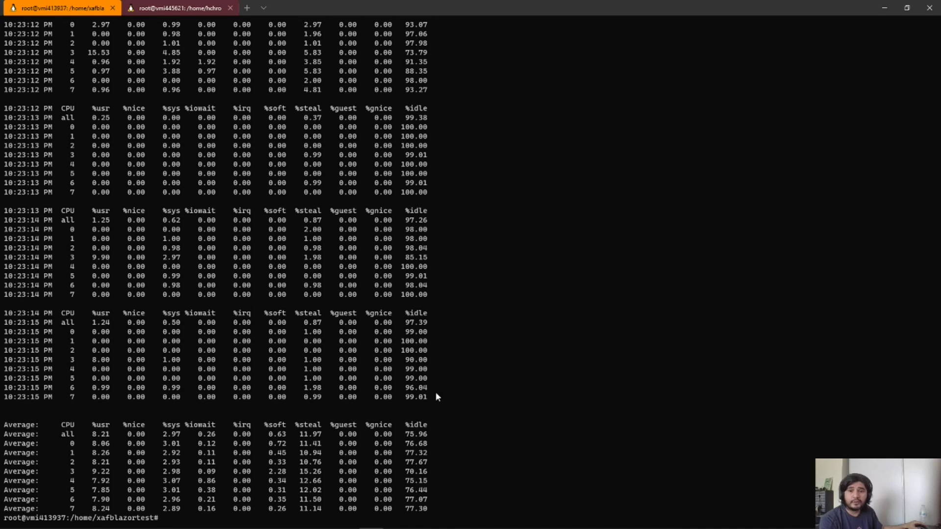